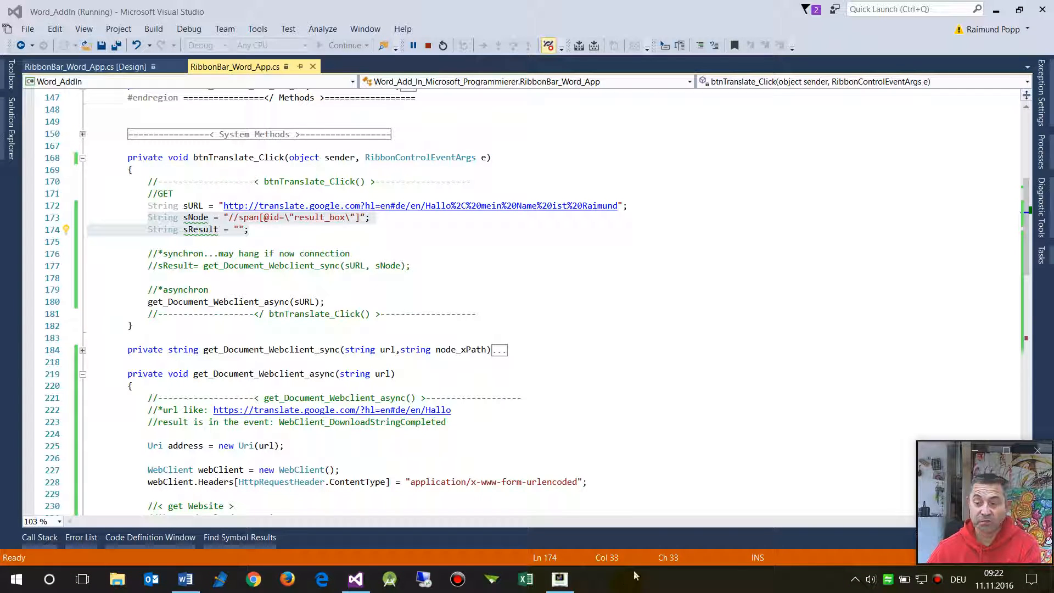
{"action": "mouse_move", "coordinate": [652, 545]}
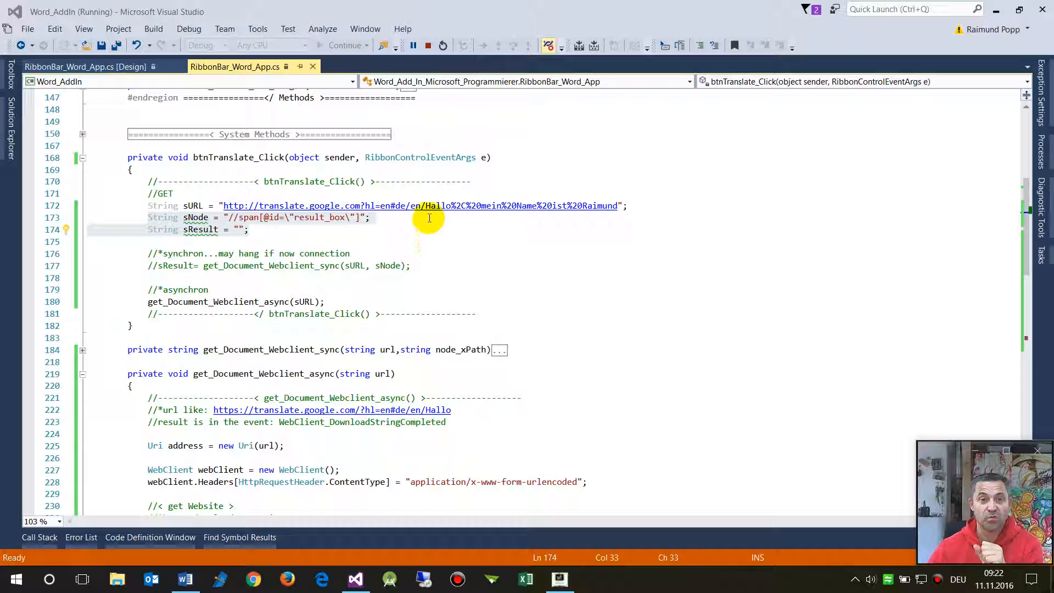
{"action": "mouse_move", "coordinate": [429, 205]}
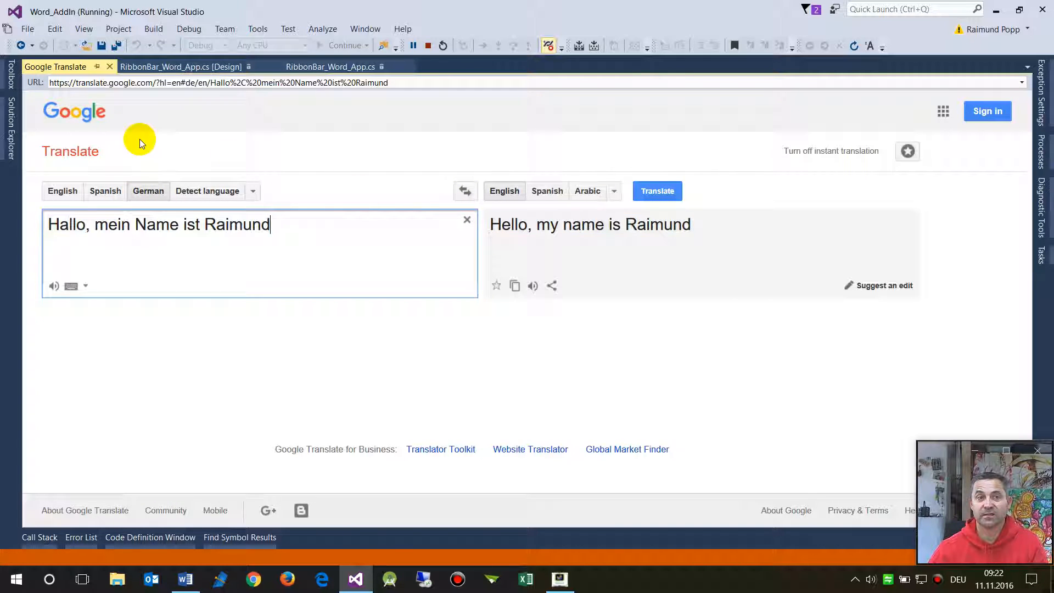
{"action": "mouse_move", "coordinate": [66, 141]}
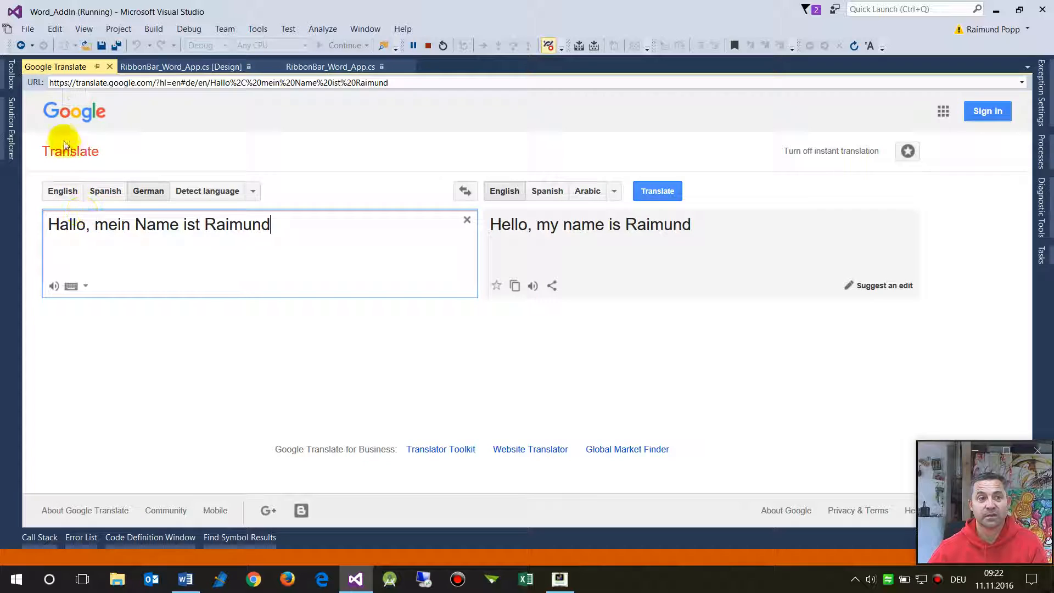
{"action": "mouse_move", "coordinate": [325, 236]}
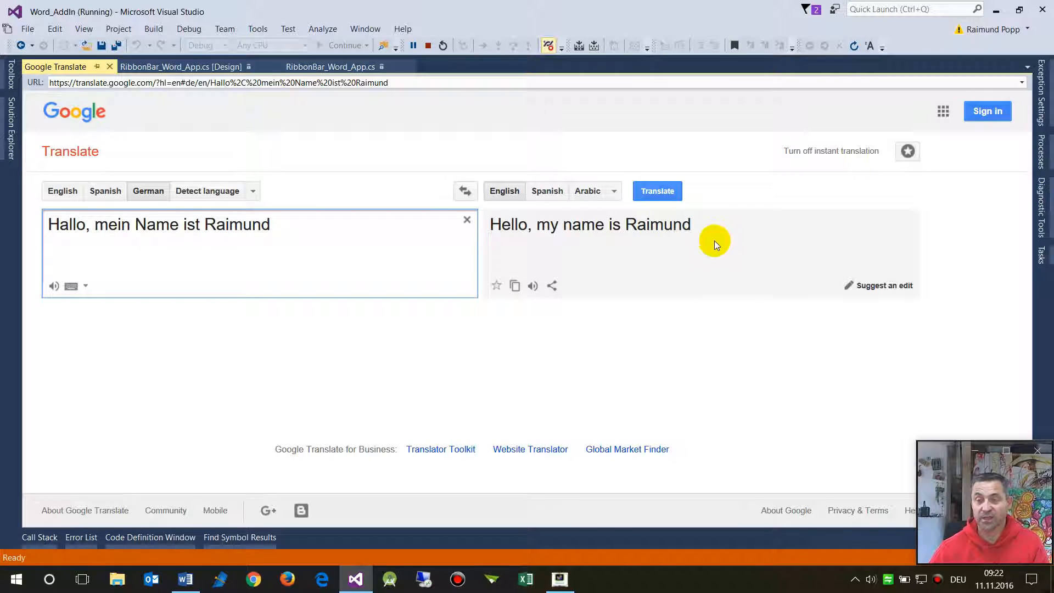
{"action": "mouse_move", "coordinate": [646, 239]}
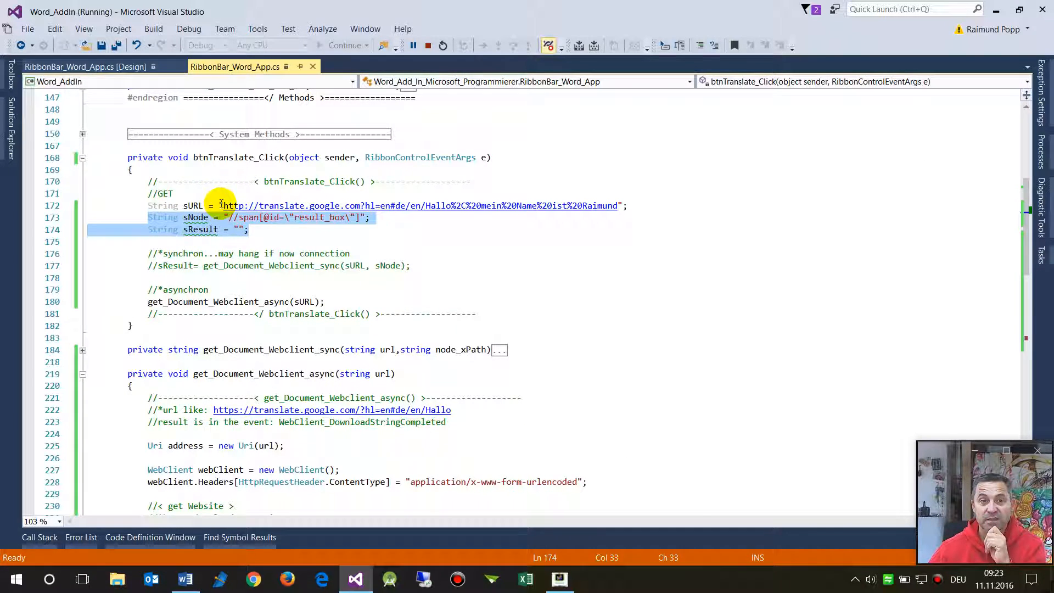
Inspect the sURL variable, scroll the code, and dismiss the Edit and Continue warning with OK.
{"action": "double_click", "coordinate": [192, 205]}
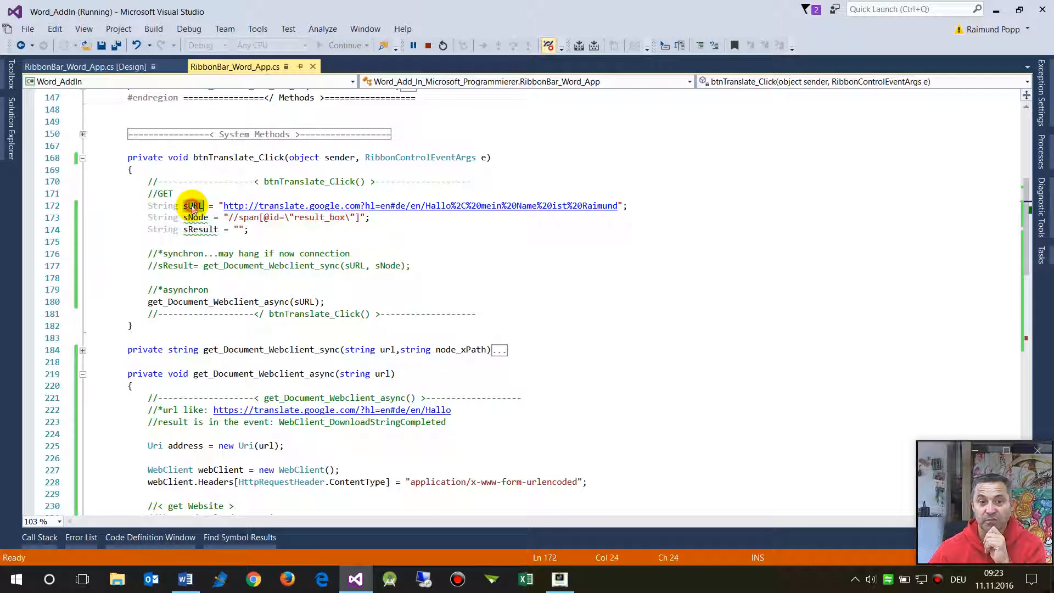
{"action": "mouse_move", "coordinate": [193, 205]}
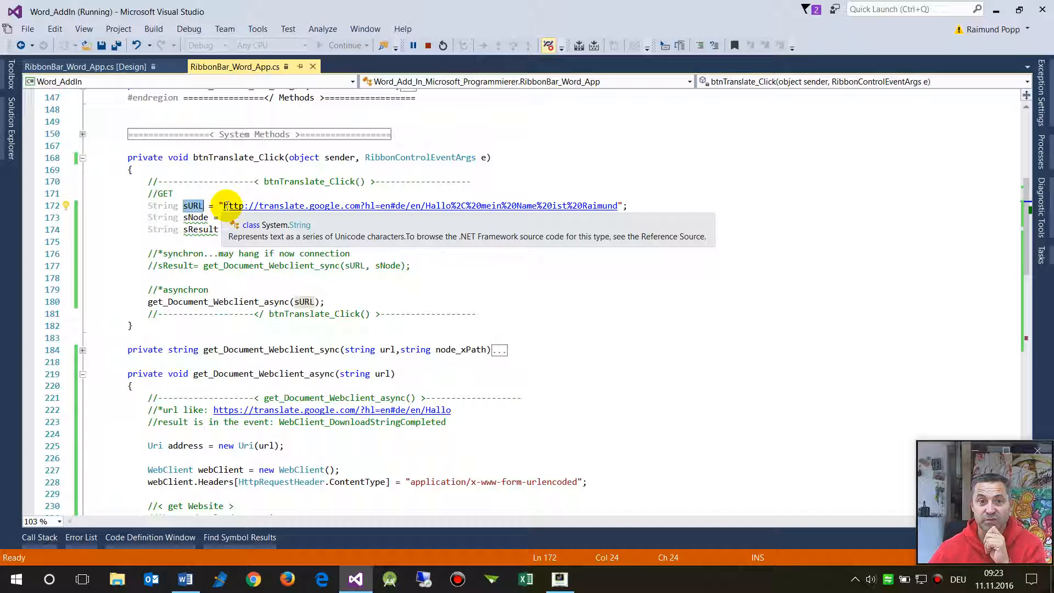
{"action": "mouse_move", "coordinate": [363, 205]}
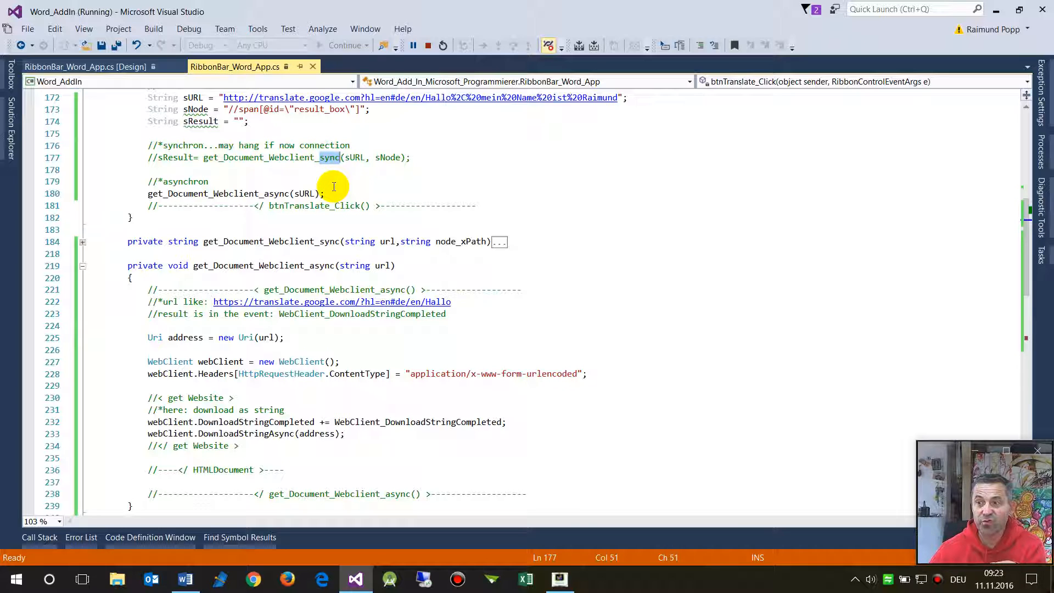
{"action": "mouse_move", "coordinate": [328, 193]}
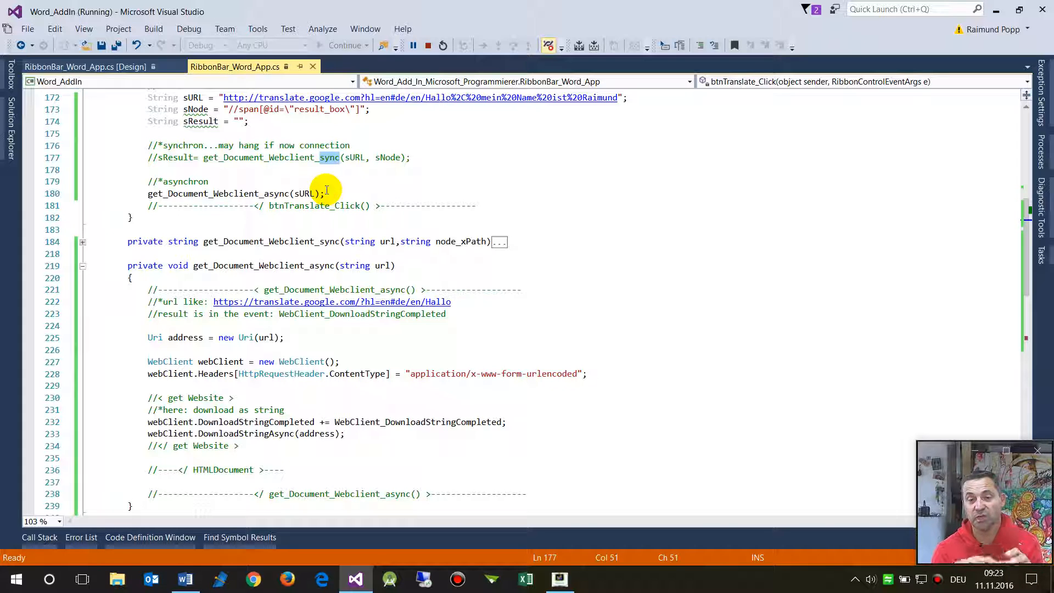
{"action": "mouse_move", "coordinate": [249, 145]}
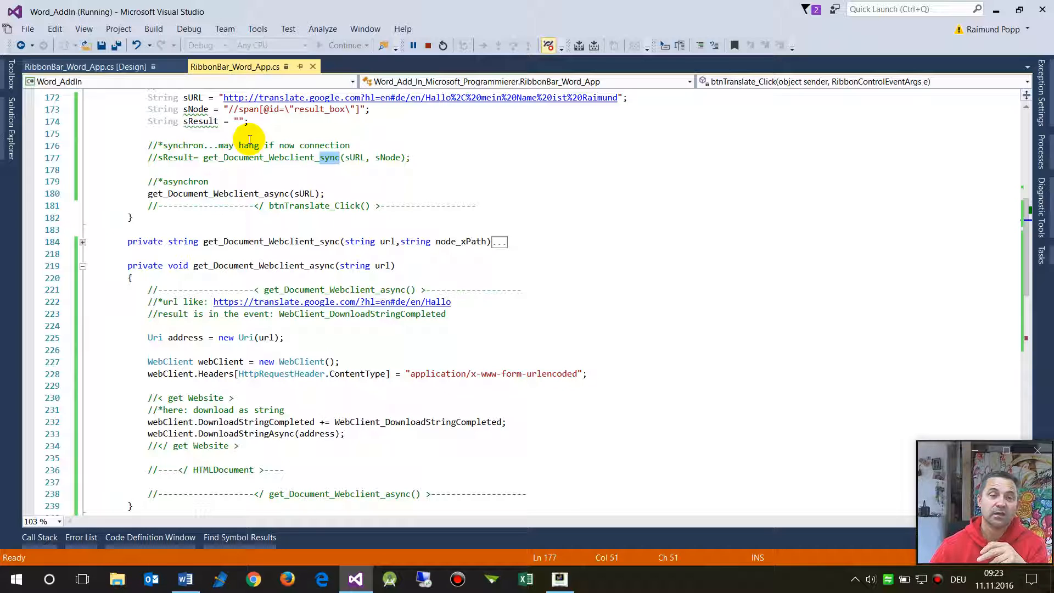
{"action": "mouse_move", "coordinate": [221, 193]}
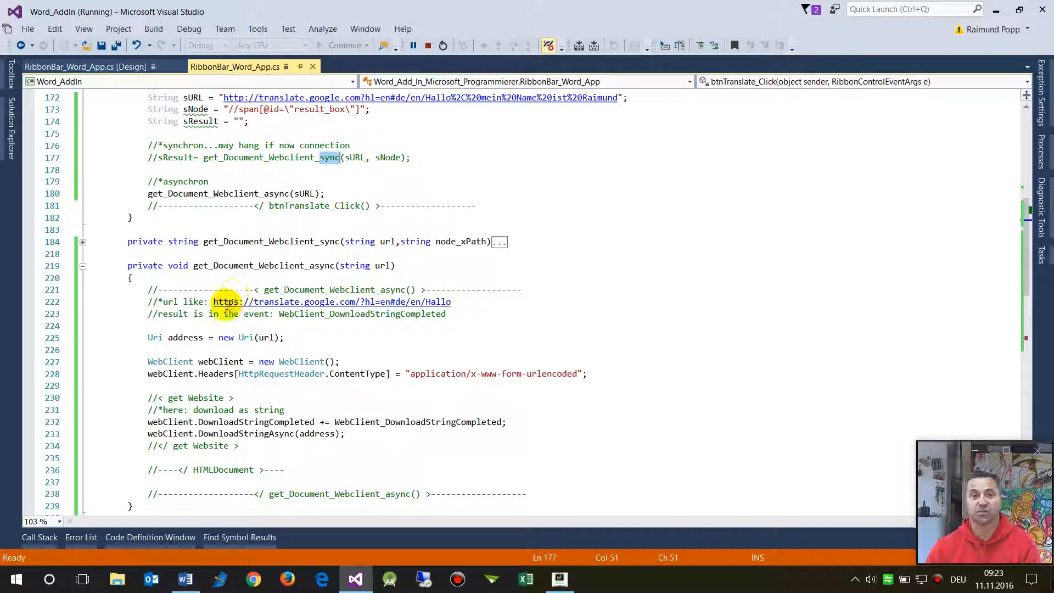
{"action": "scroll", "scroll_direction": "down", "scroll_amount": 3}
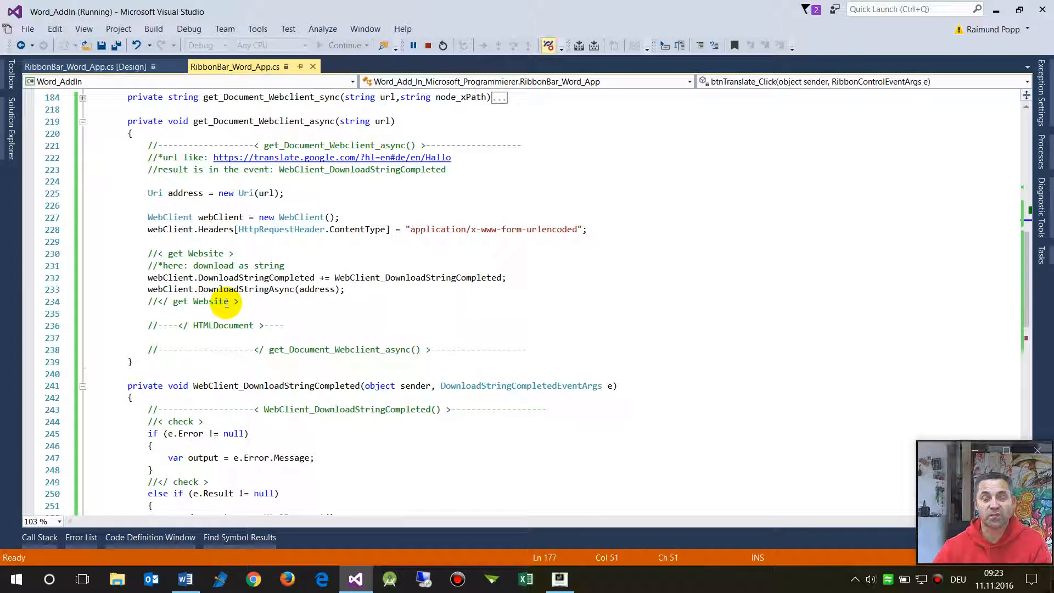
{"action": "scroll", "scroll_direction": "down", "scroll_amount": 3}
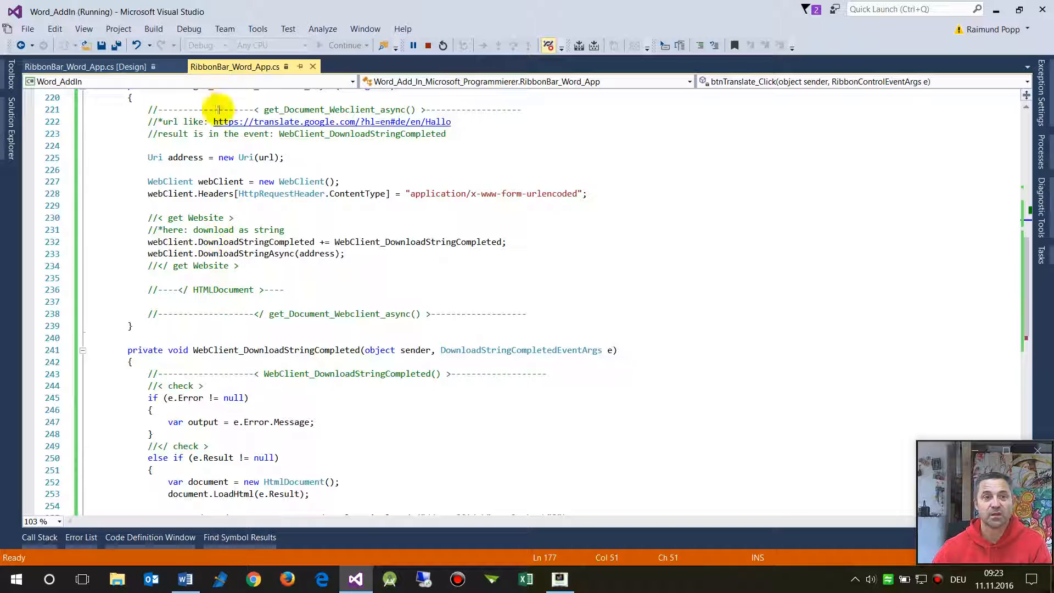
{"action": "mouse_move", "coordinate": [155, 157]}
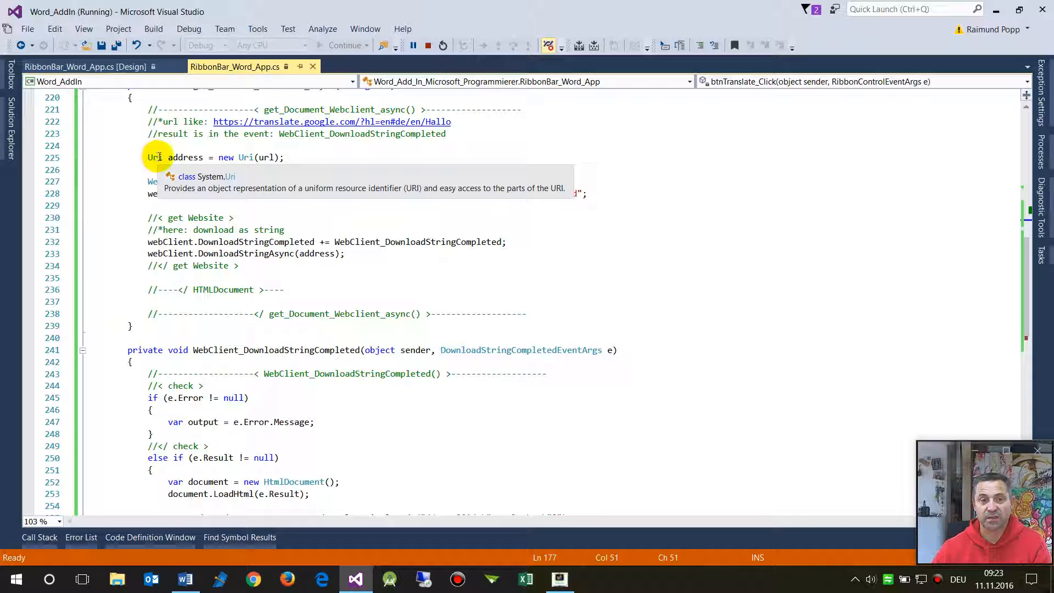
{"action": "mouse_move", "coordinate": [188, 157]}
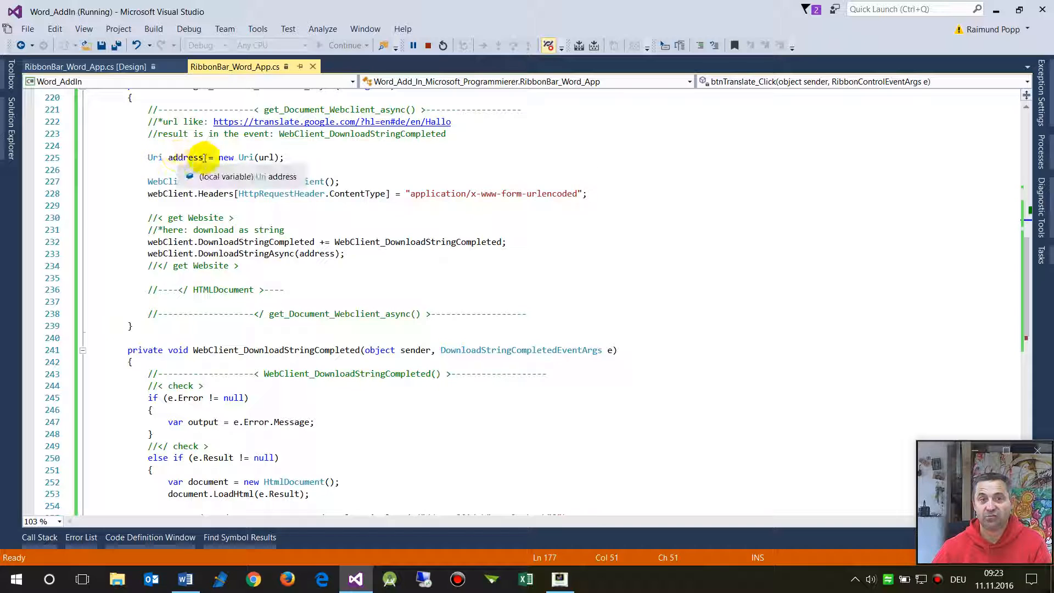
{"action": "mouse_move", "coordinate": [246, 157]}
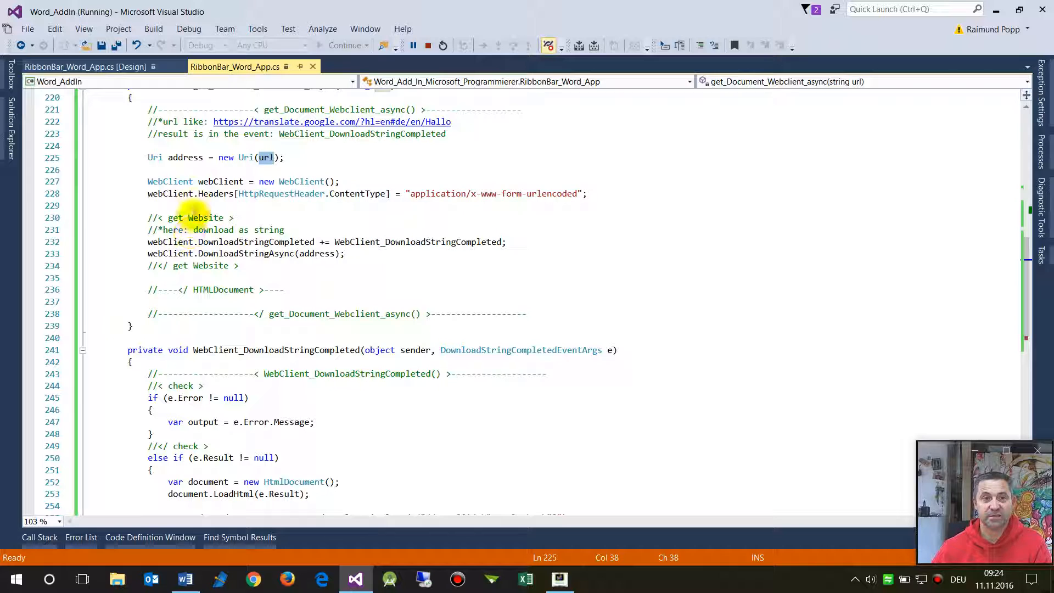
{"action": "mouse_move", "coordinate": [171, 181]}
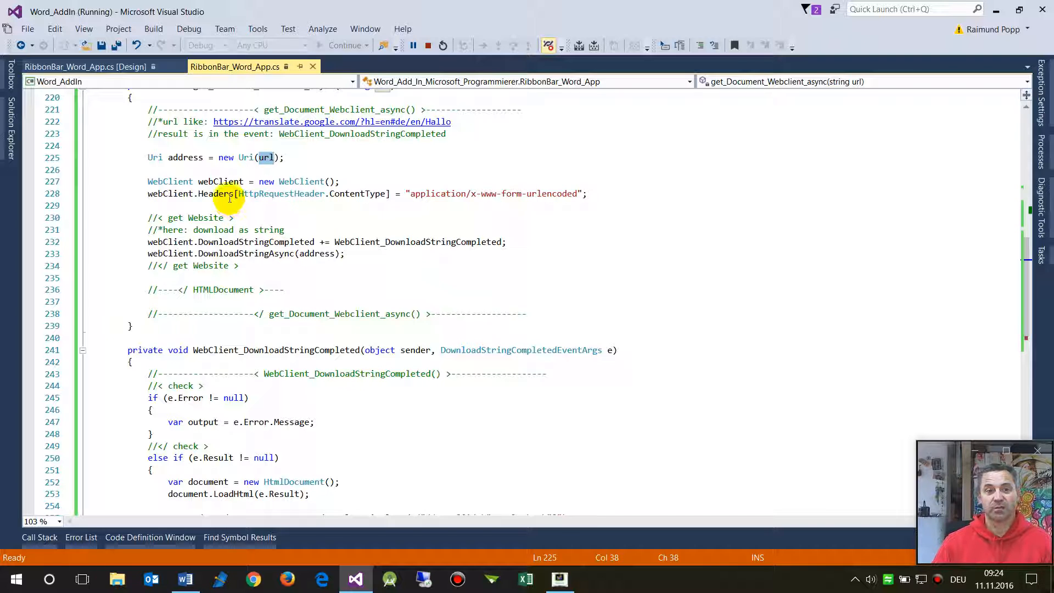
{"action": "mouse_move", "coordinate": [218, 194]}
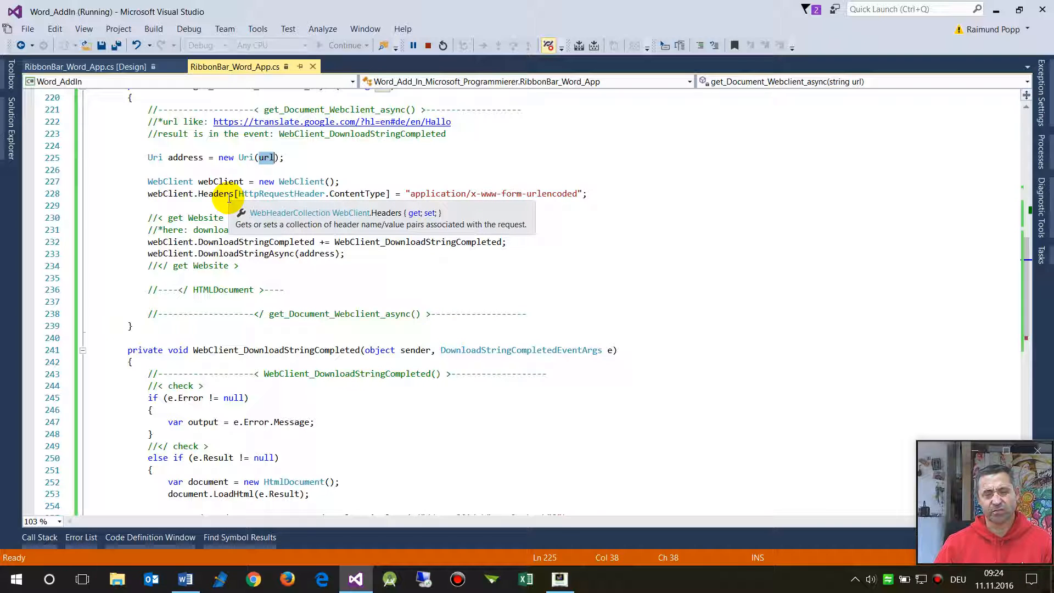
{"action": "mouse_move", "coordinate": [167, 217]}
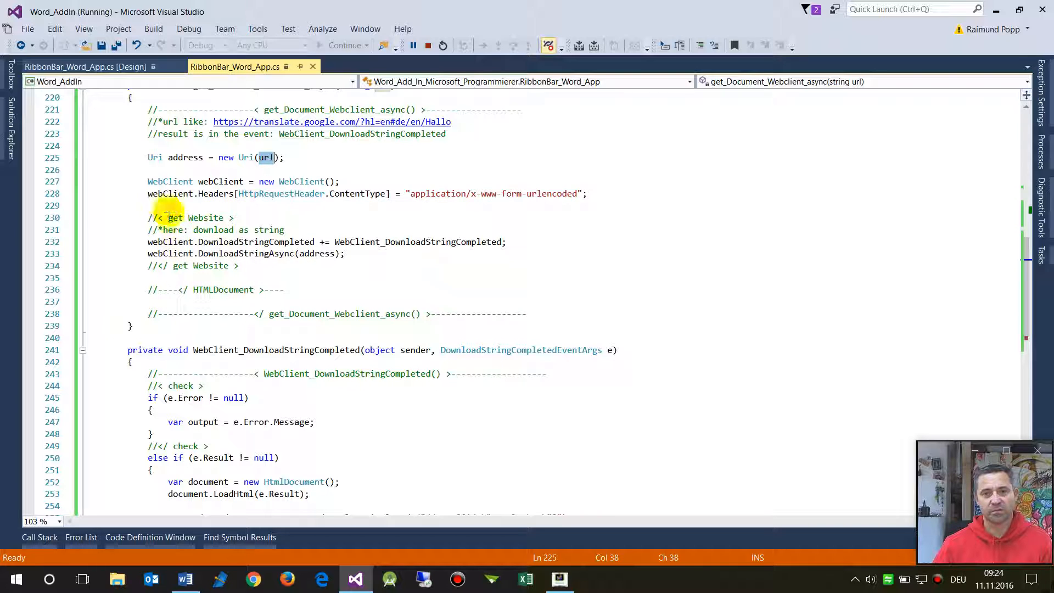
{"action": "mouse_move", "coordinate": [162, 242]}
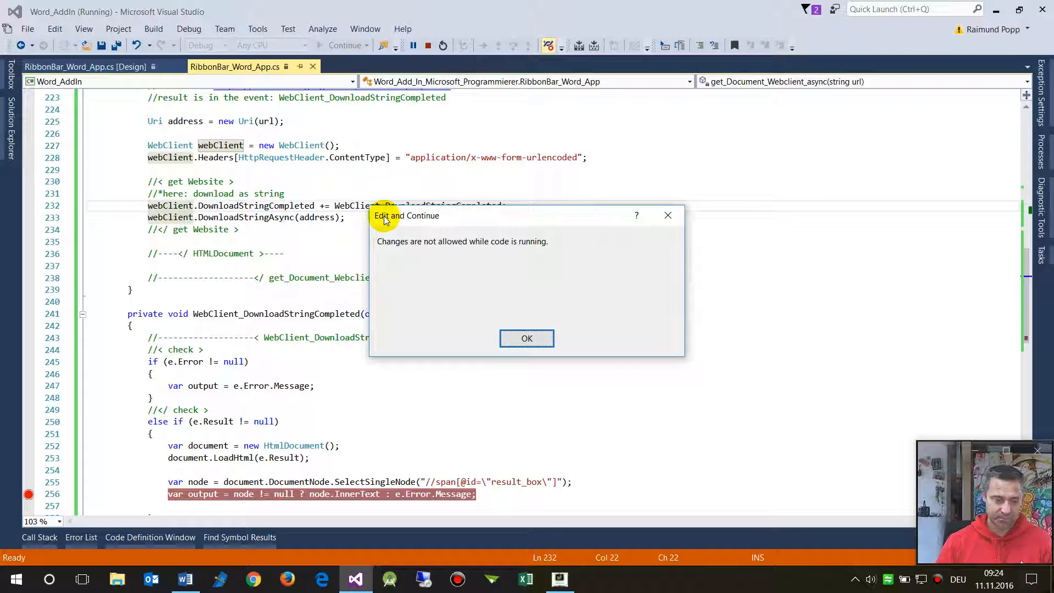
{"action": "left_click", "coordinate": [526, 338]}
{"action": "type", "text": ". "}
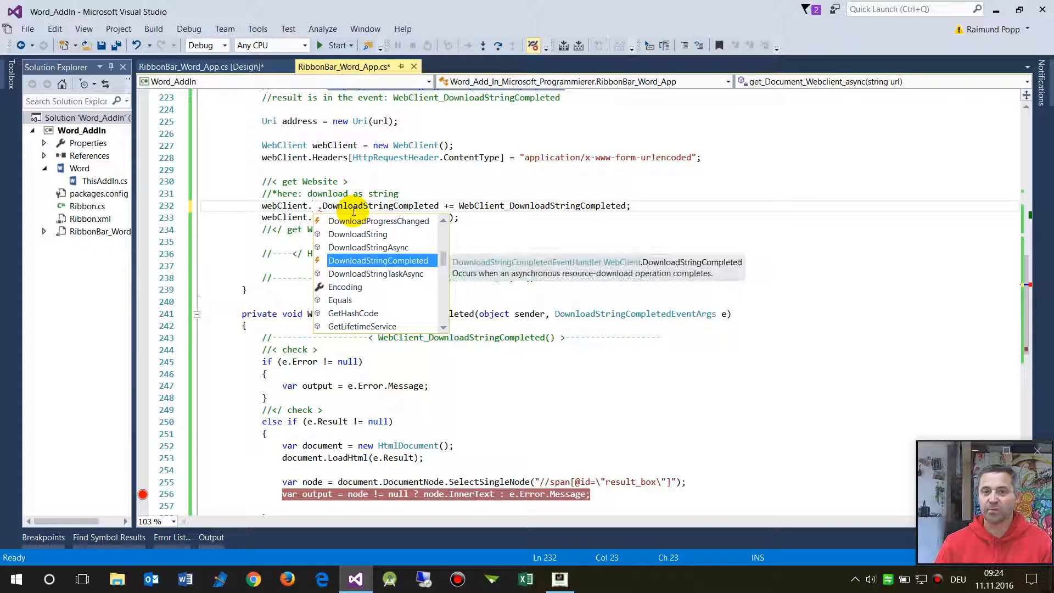
{"action": "mouse_move", "coordinate": [320, 268]}
{"action": "type", "text": "DownloadStringCompleted  //"}
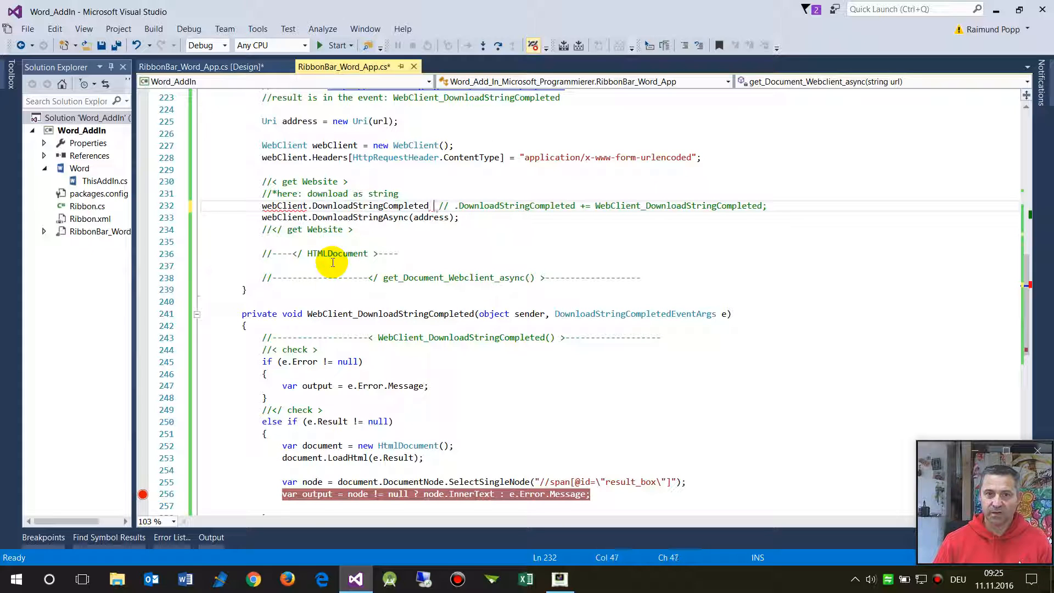
Restore line 232 to 'webClient.DownloadStringCompleted += WebClient_DownloadStringCompleted;' removing the duplicated text.
{"action": "type", "text": "+"}
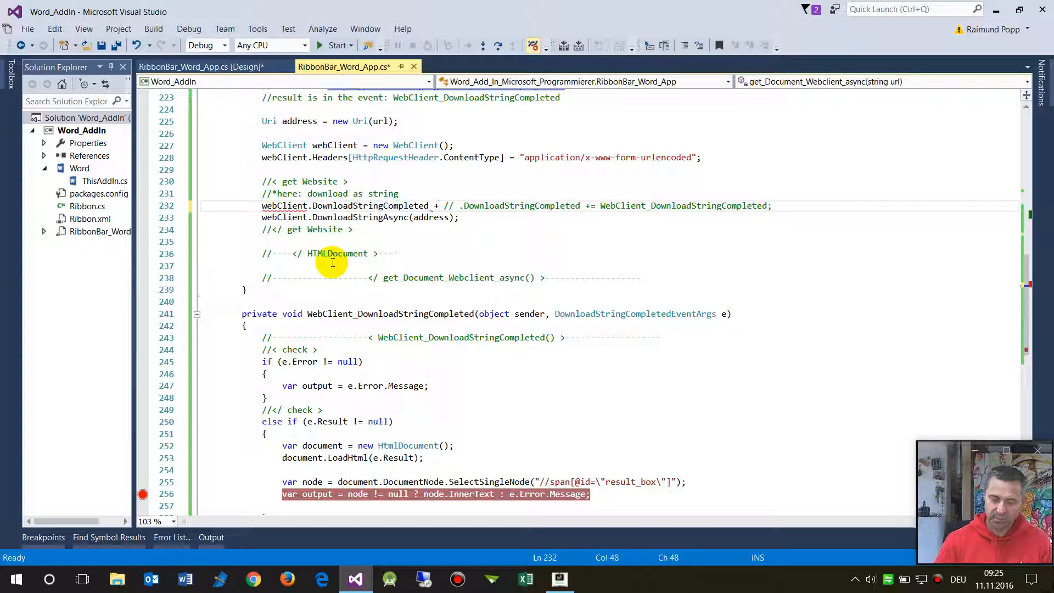
{"action": "type", "text": "="}
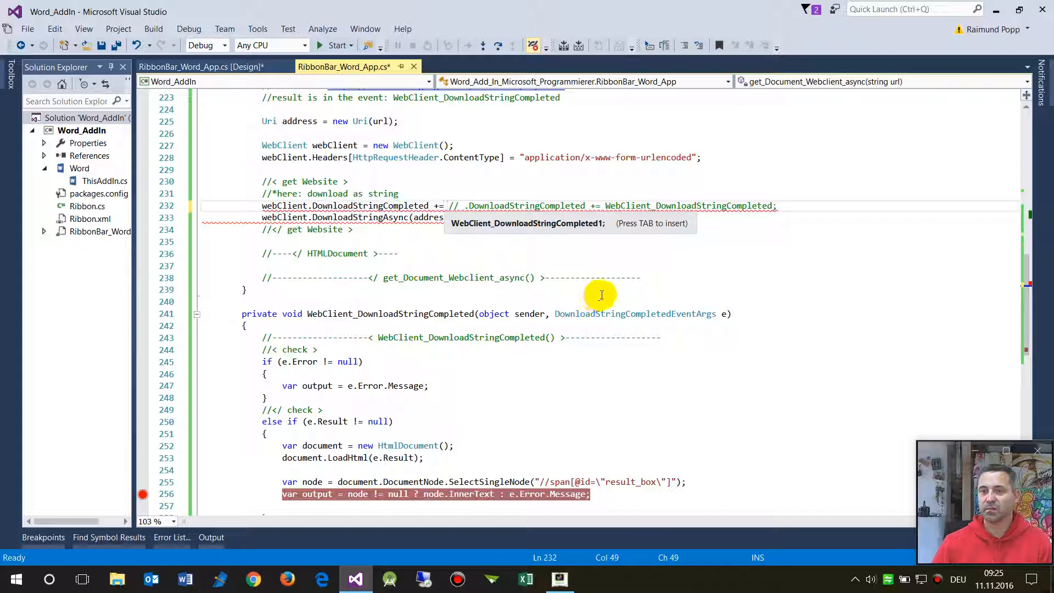
{"action": "mouse_move", "coordinate": [500, 228]}
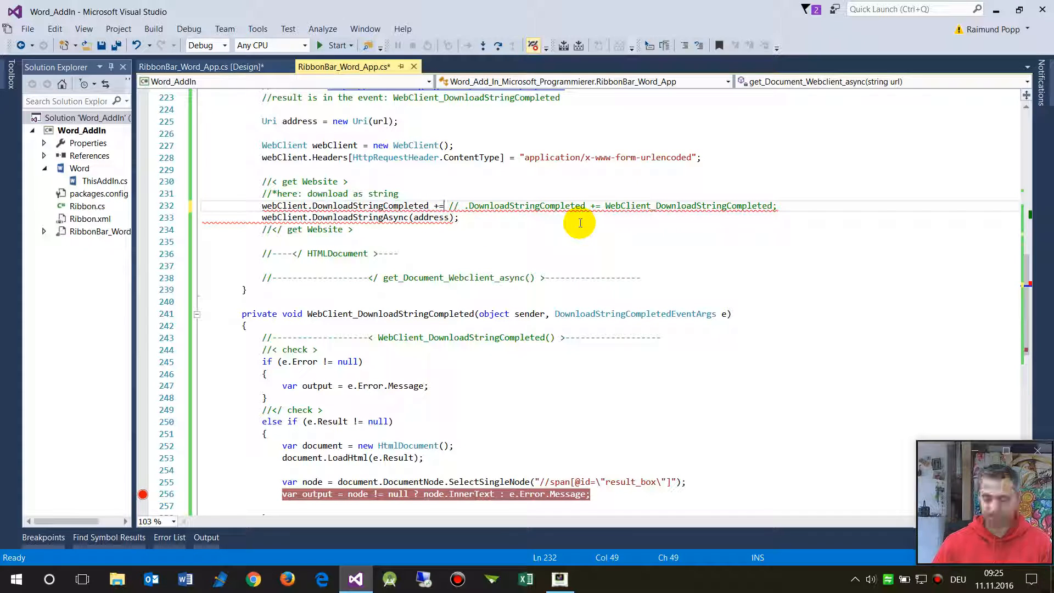
{"action": "key", "text": "BackSpace"}
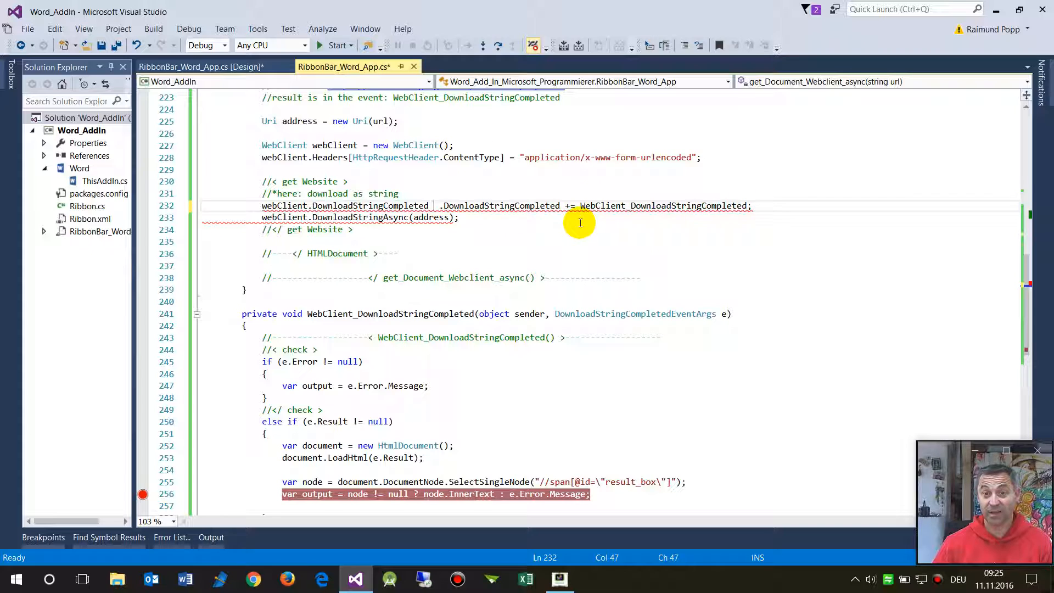
{"action": "double_click", "coordinate": [369, 205]}
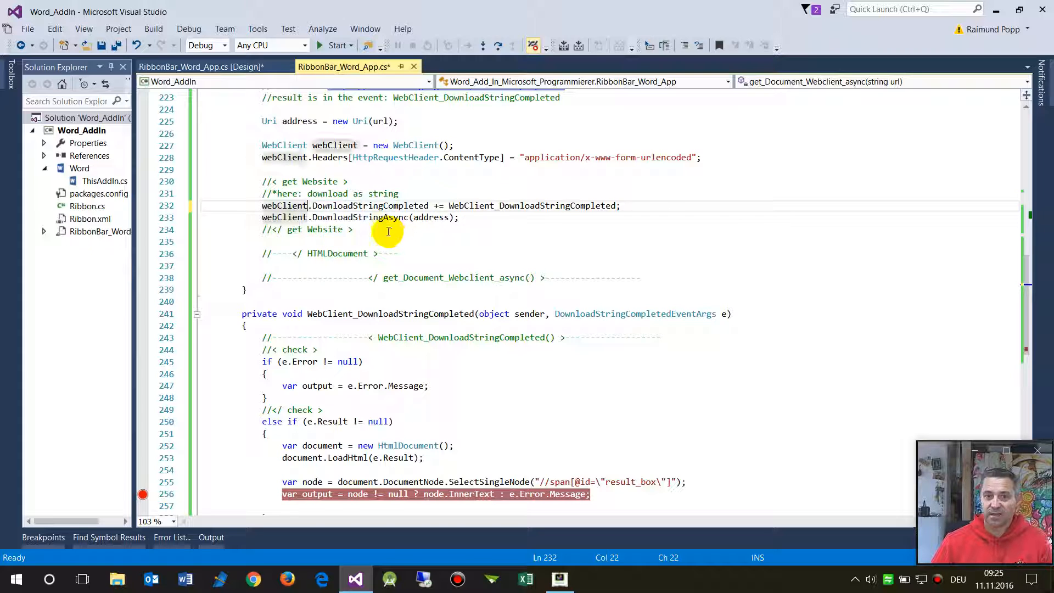
{"action": "mouse_move", "coordinate": [513, 219]}
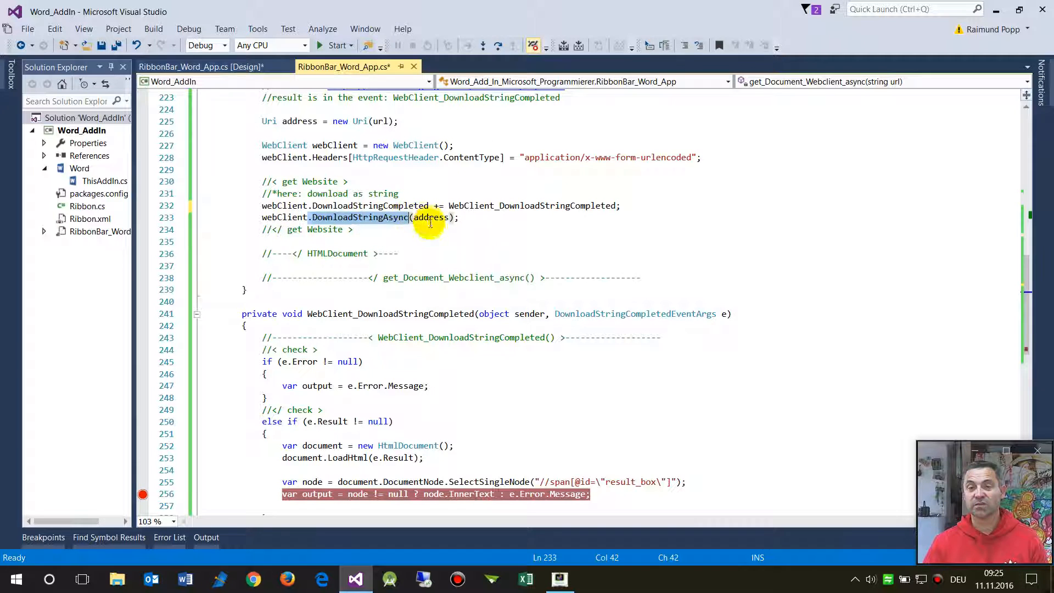
{"action": "mouse_move", "coordinate": [431, 217]}
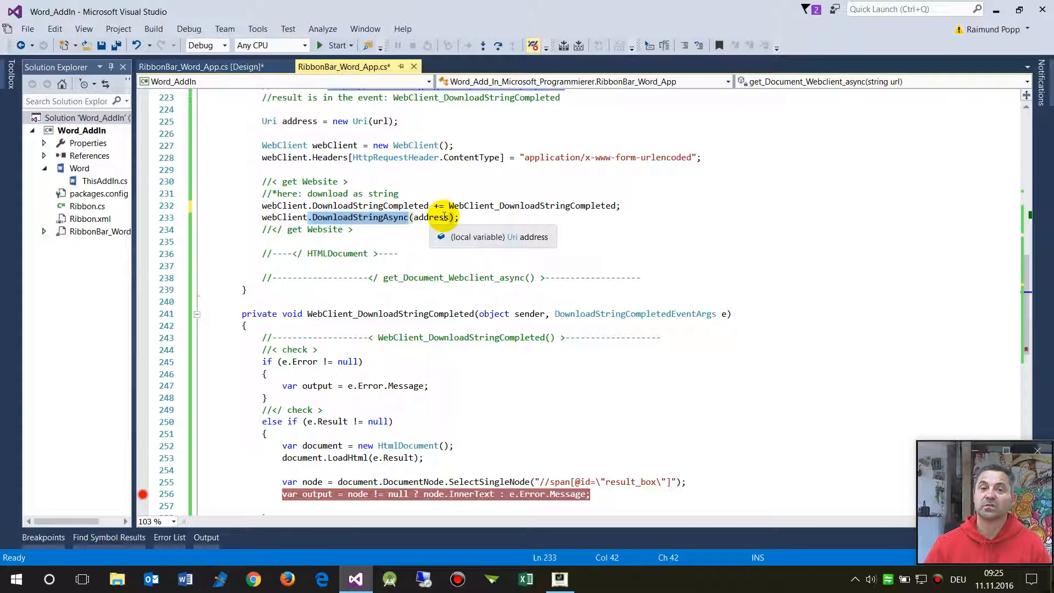
{"action": "mouse_move", "coordinate": [425, 225]}
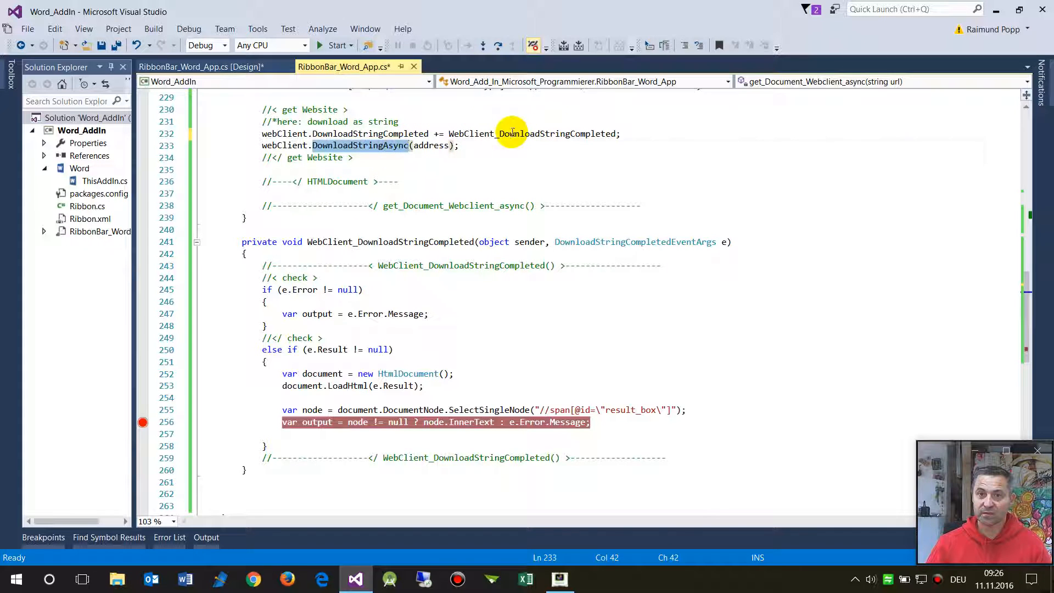
{"action": "mouse_move", "coordinate": [331, 259]}
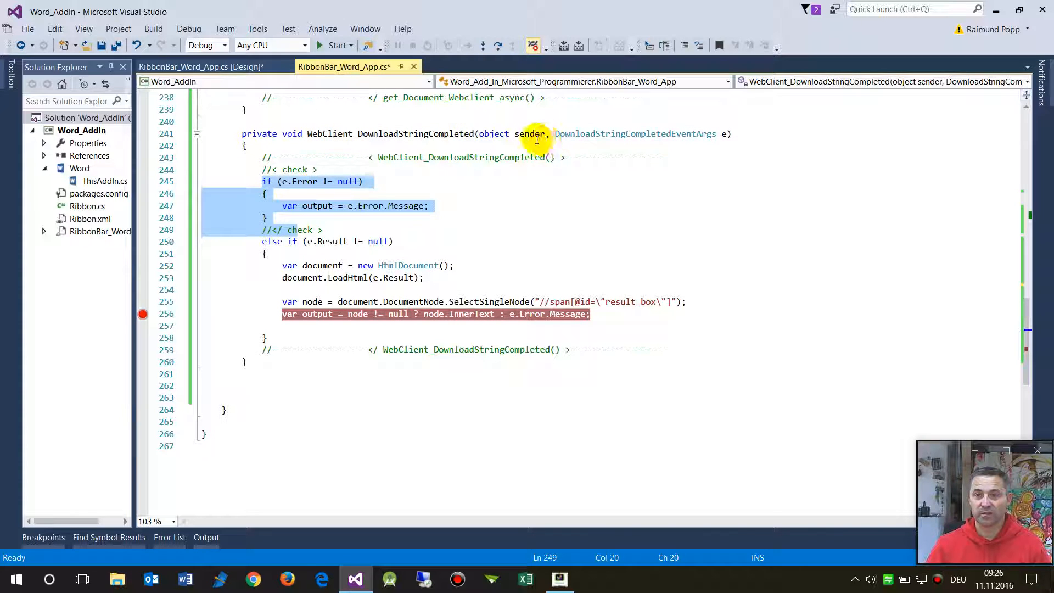
{"action": "mouse_move", "coordinate": [287, 228]}
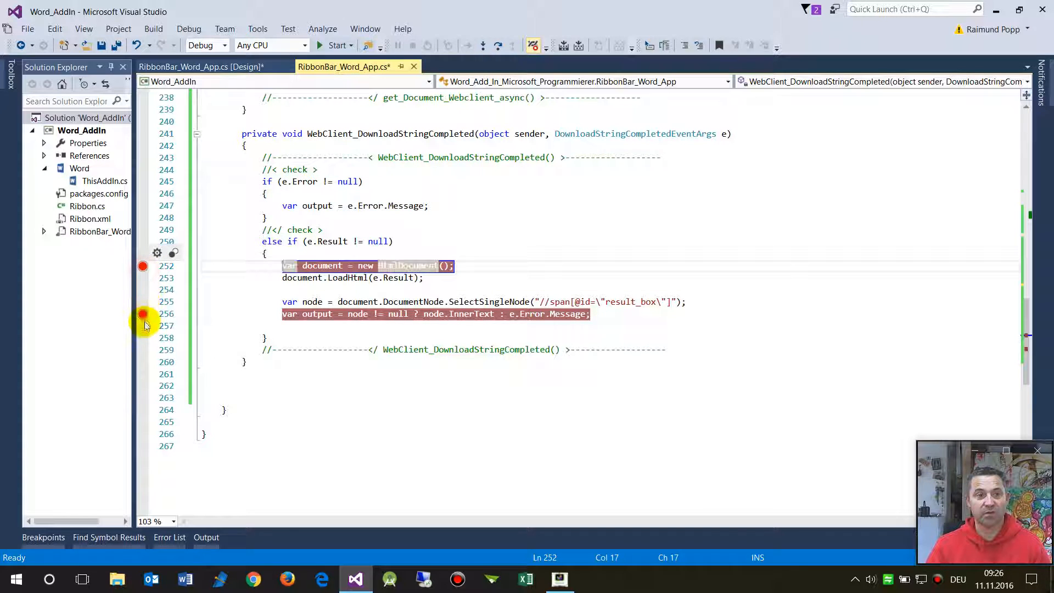
Add a breakpoint on the HtmlDocument creation line and start debugging the add-in (F5).
{"action": "left_click", "coordinate": [337, 45]}
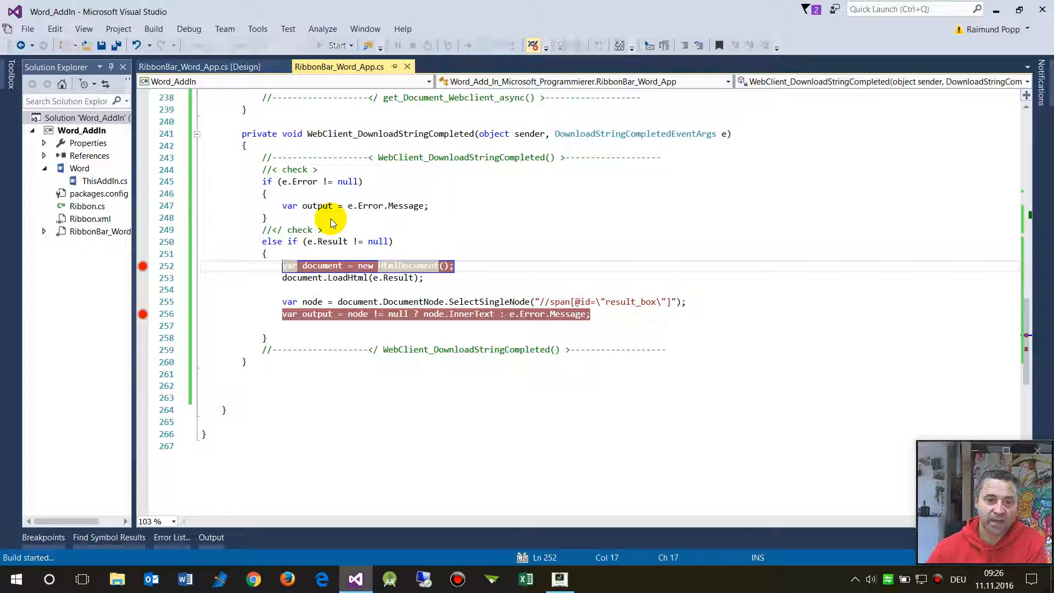
{"action": "left_click", "coordinate": [339, 45]}
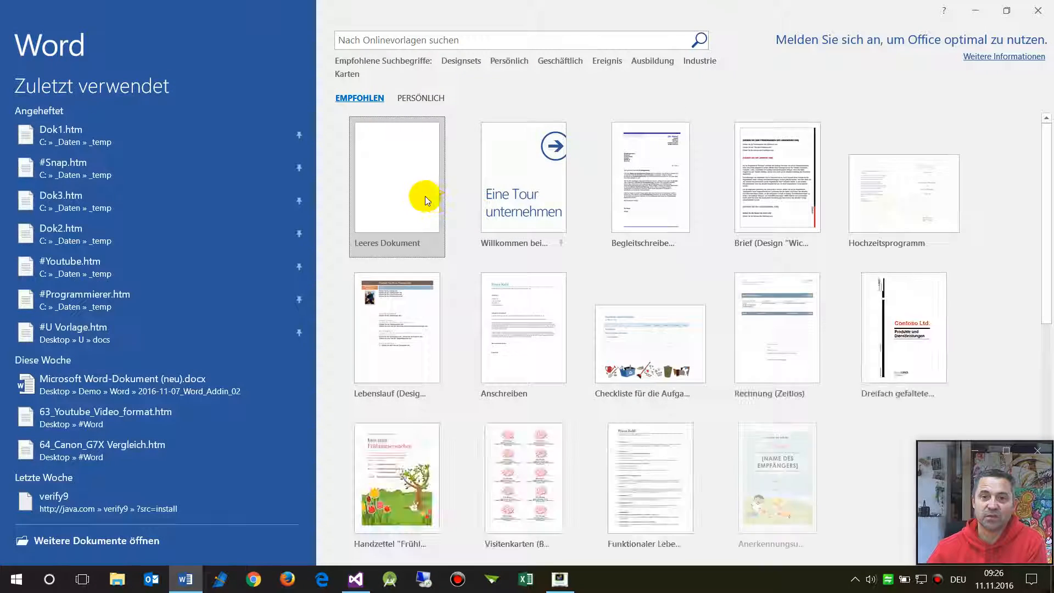
Create a blank Word document (Leeres Dokument) and show the Add-Ins ribbon commands.
{"action": "left_click", "coordinate": [396, 176]}
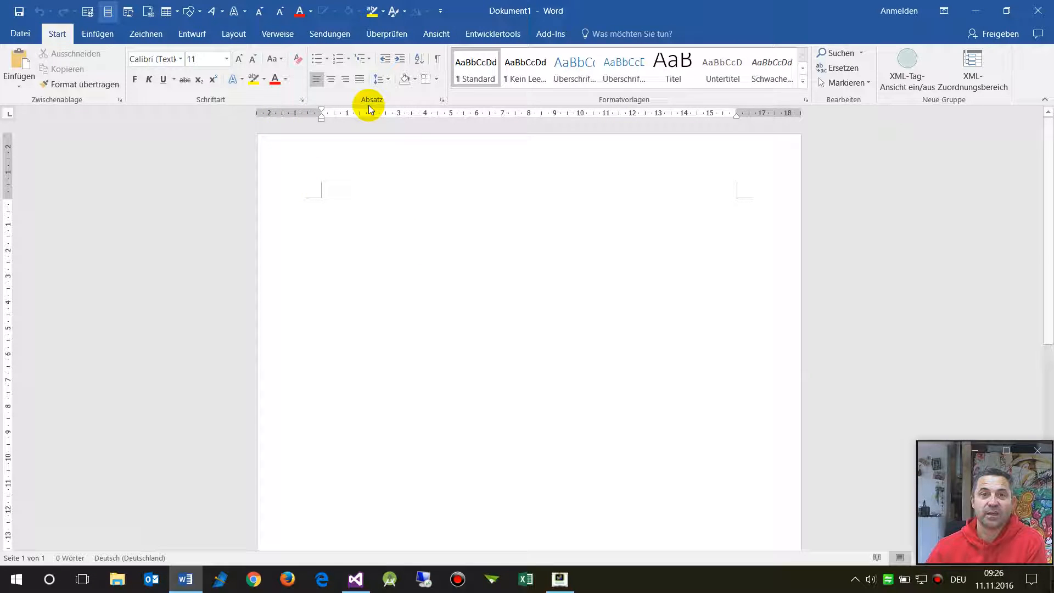
{"action": "left_click", "coordinate": [550, 34]}
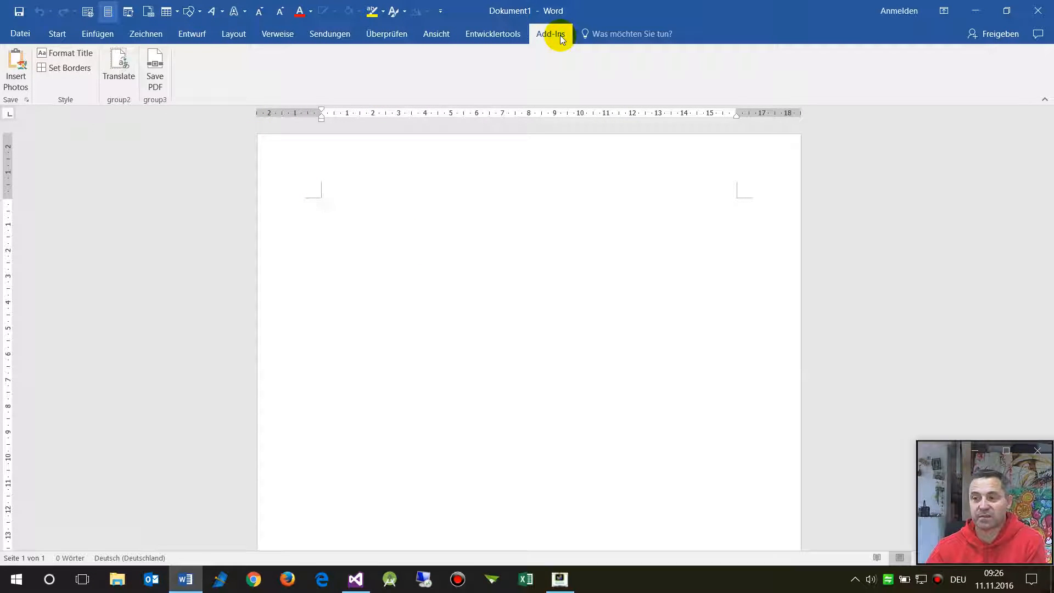
{"action": "mouse_move", "coordinate": [119, 66]}
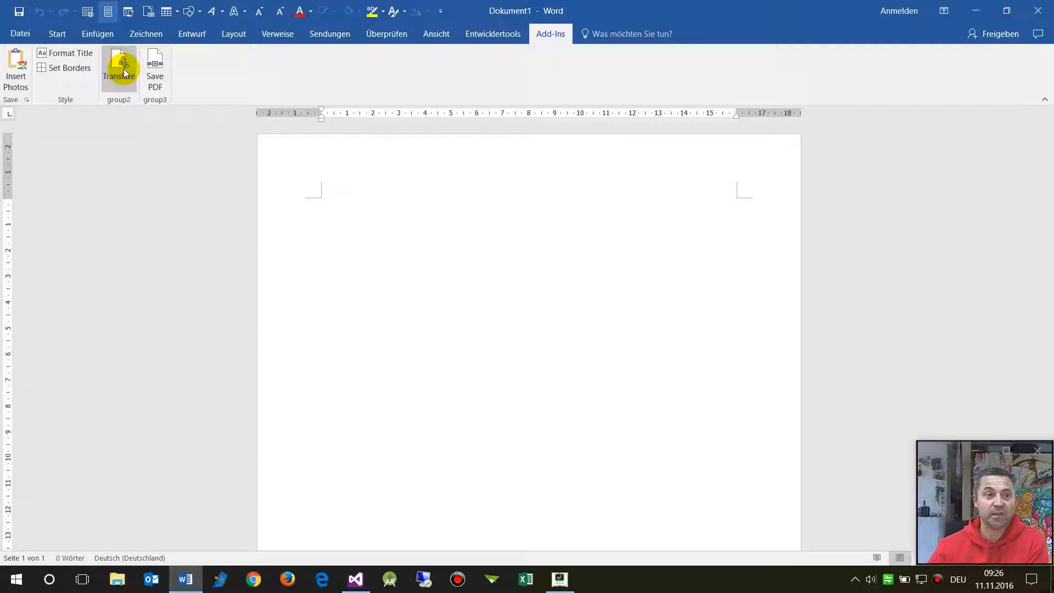
{"action": "mouse_move", "coordinate": [85, 86]}
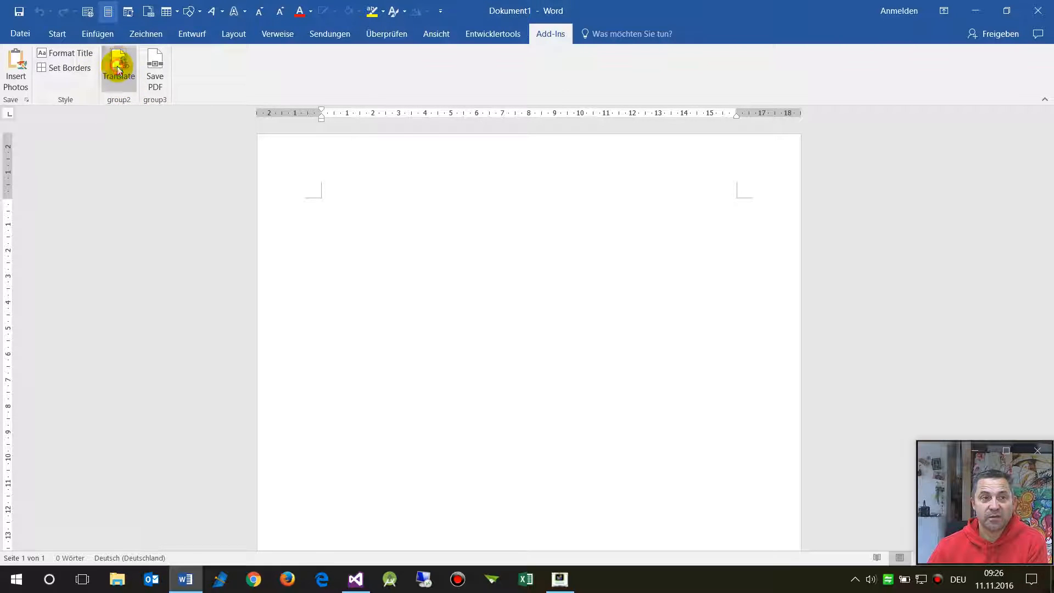
Run Translate from Word so the debugger breaks on the HtmlDocument line, then review the code above.
{"action": "left_click", "coordinate": [356, 579]}
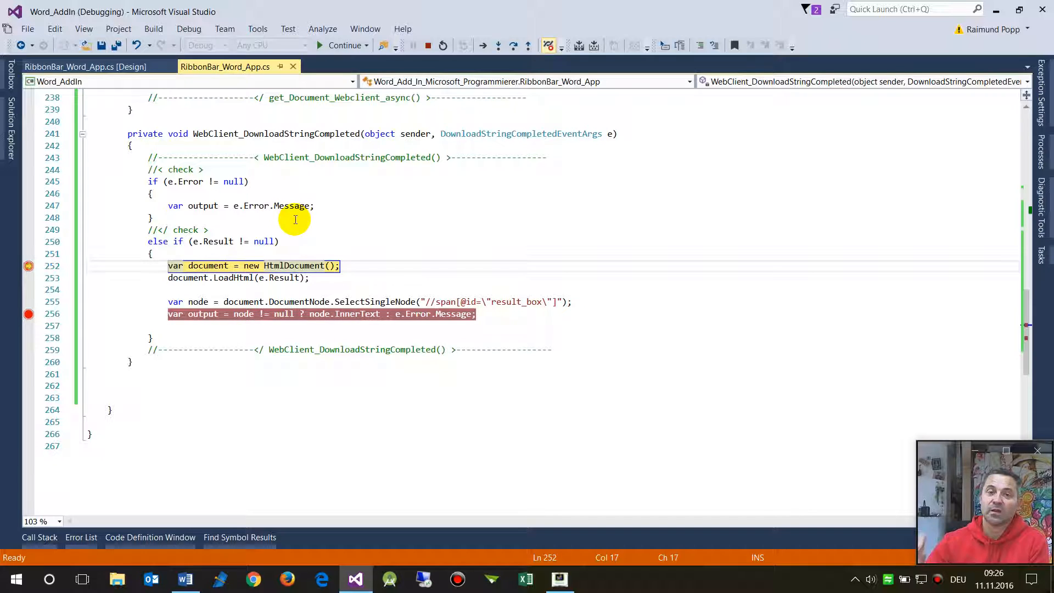
{"action": "scroll", "scroll_direction": "up", "scroll_amount": 3}
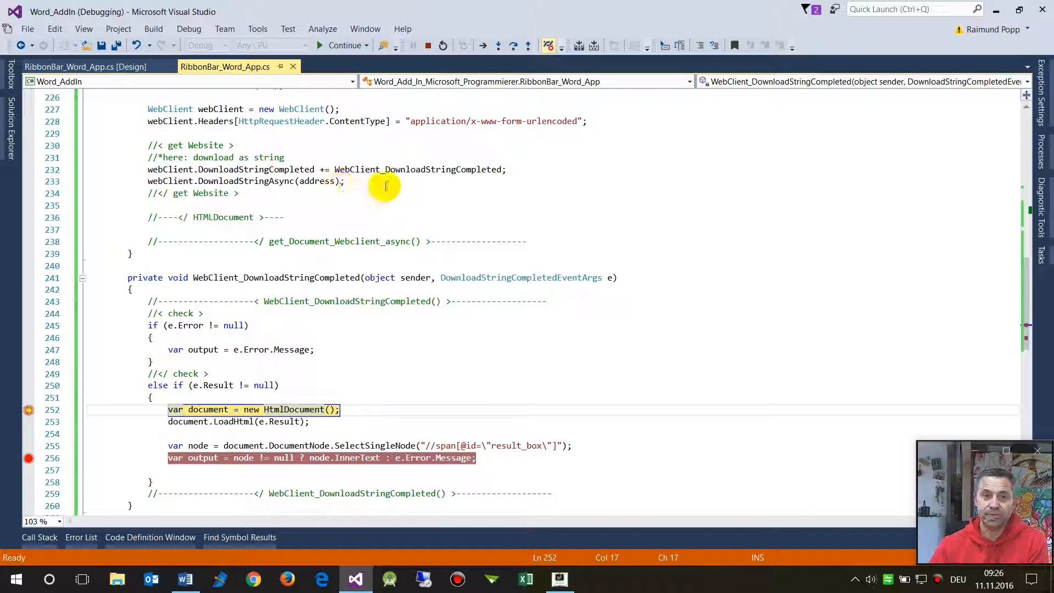
{"action": "mouse_move", "coordinate": [228, 108]}
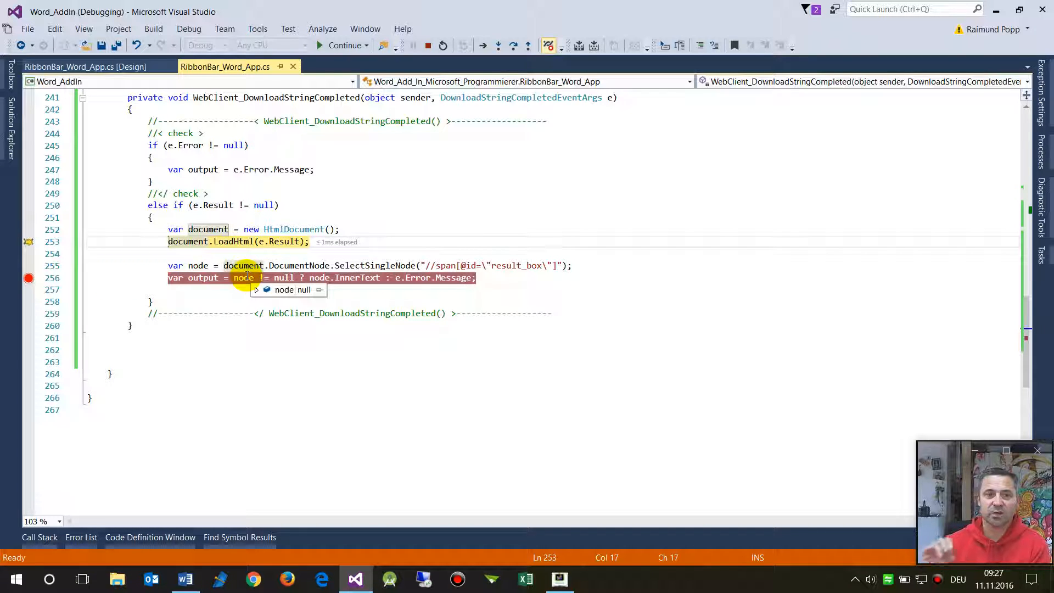
{"action": "mouse_move", "coordinate": [174, 390]}
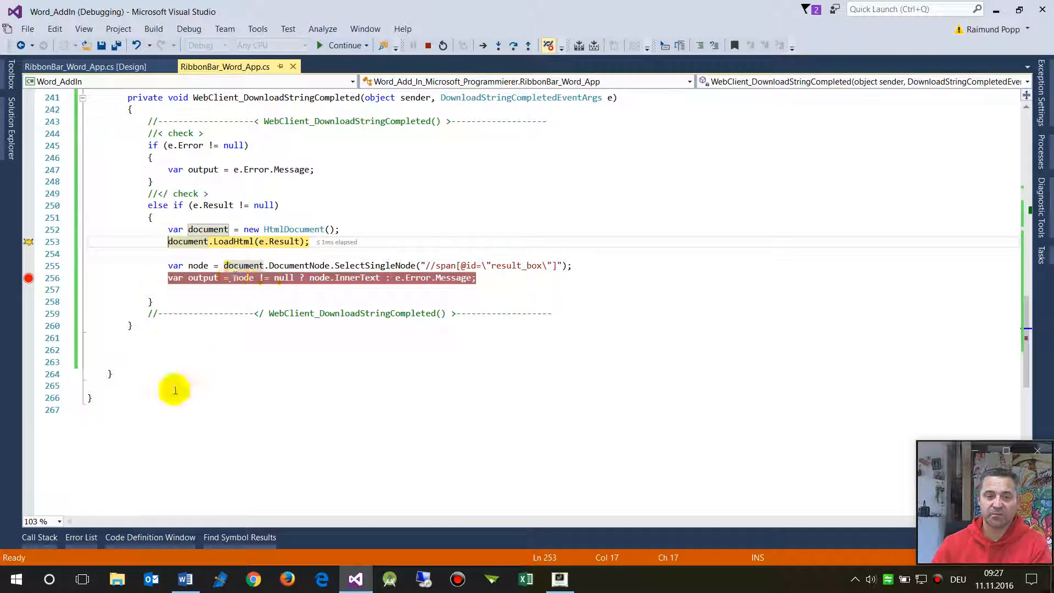
{"action": "mouse_move", "coordinate": [208, 67]}
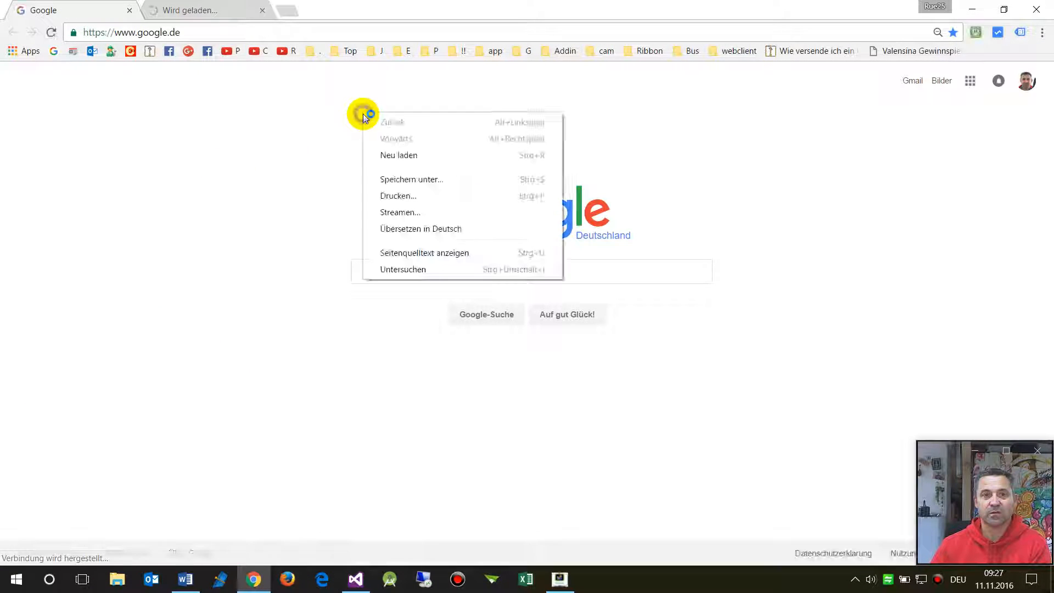
{"action": "mouse_move", "coordinate": [403, 269]}
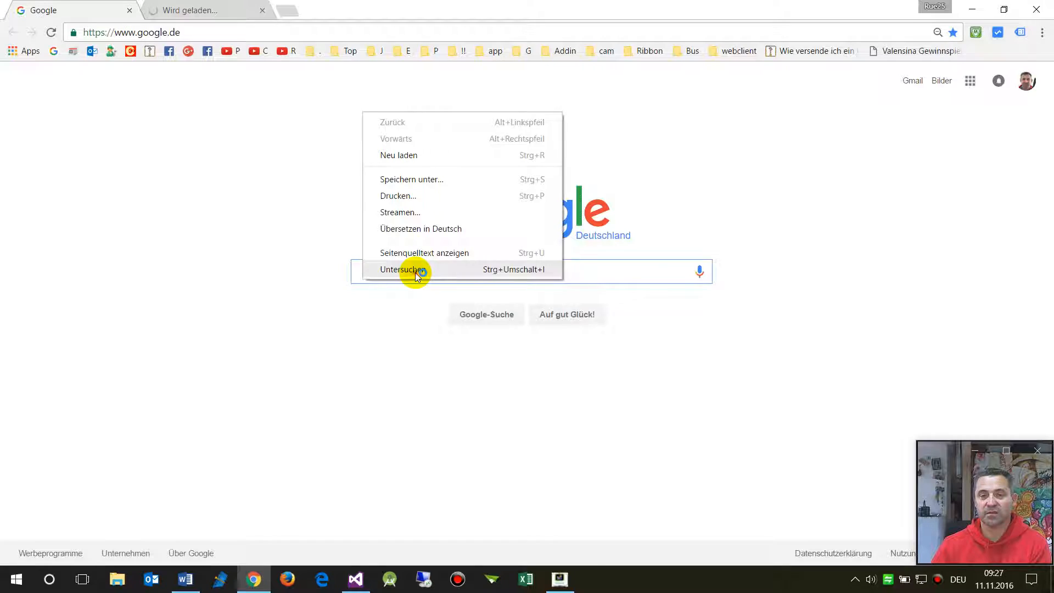
Inspect the Google page with Untersuchen to show its HTML in DevTools' Elements panel.
{"action": "left_click", "coordinate": [403, 269]}
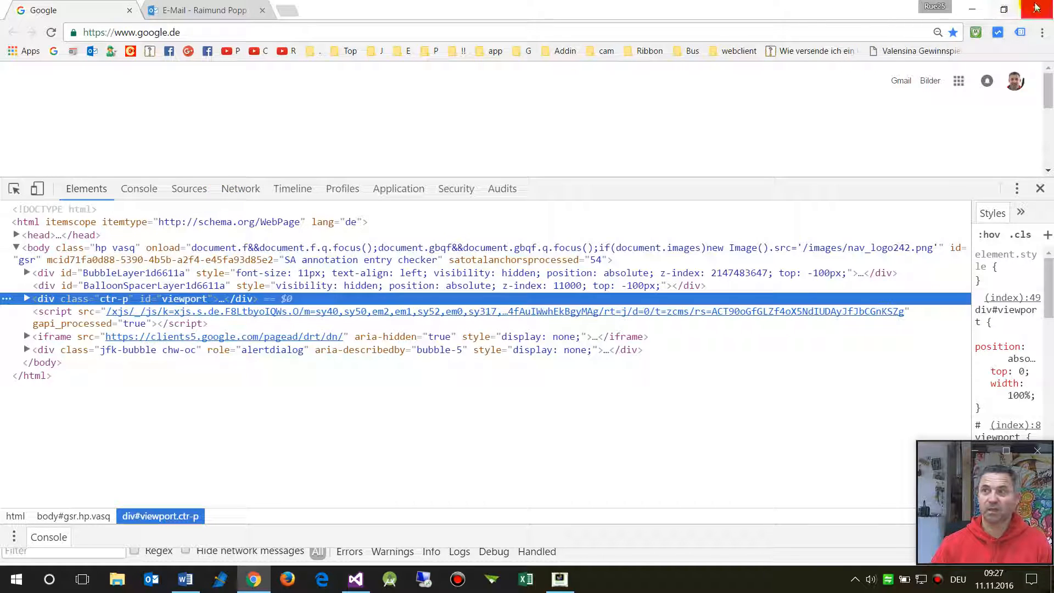
{"action": "left_click", "coordinate": [355, 578]}
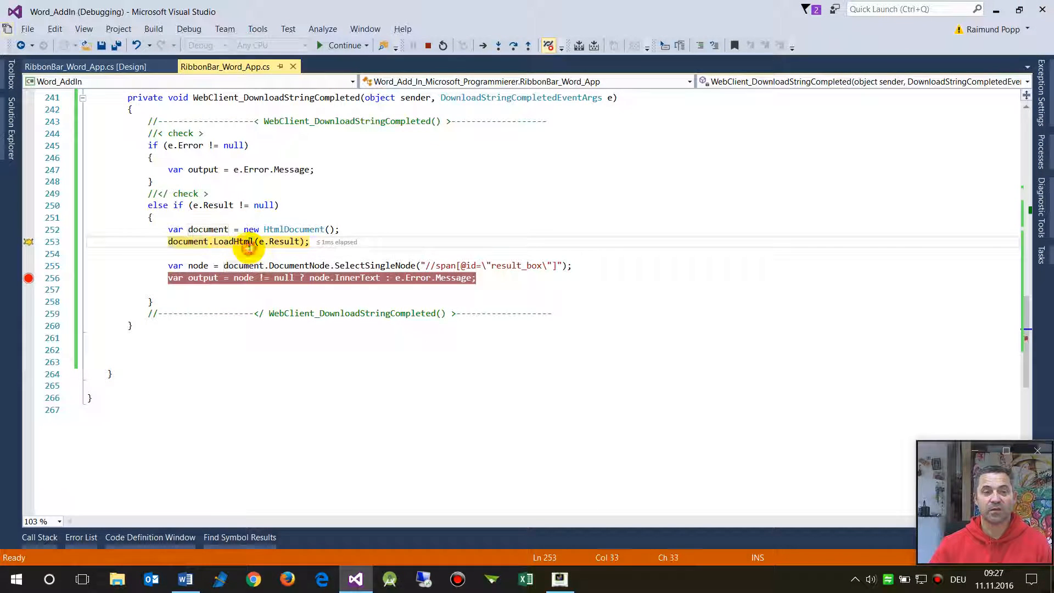
{"action": "mouse_move", "coordinate": [286, 181]}
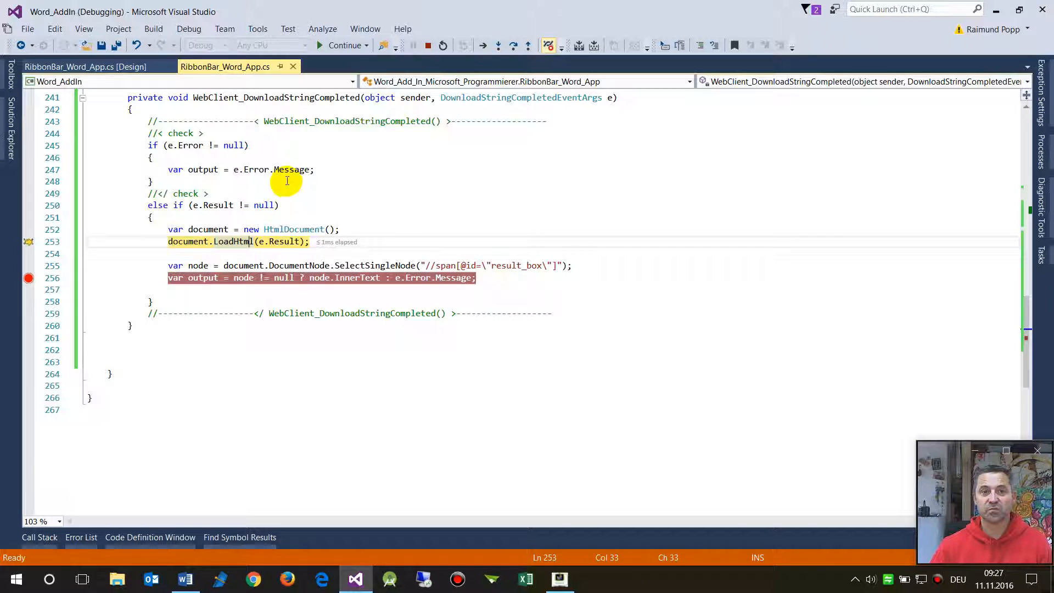
{"action": "left_click", "coordinate": [242, 97]}
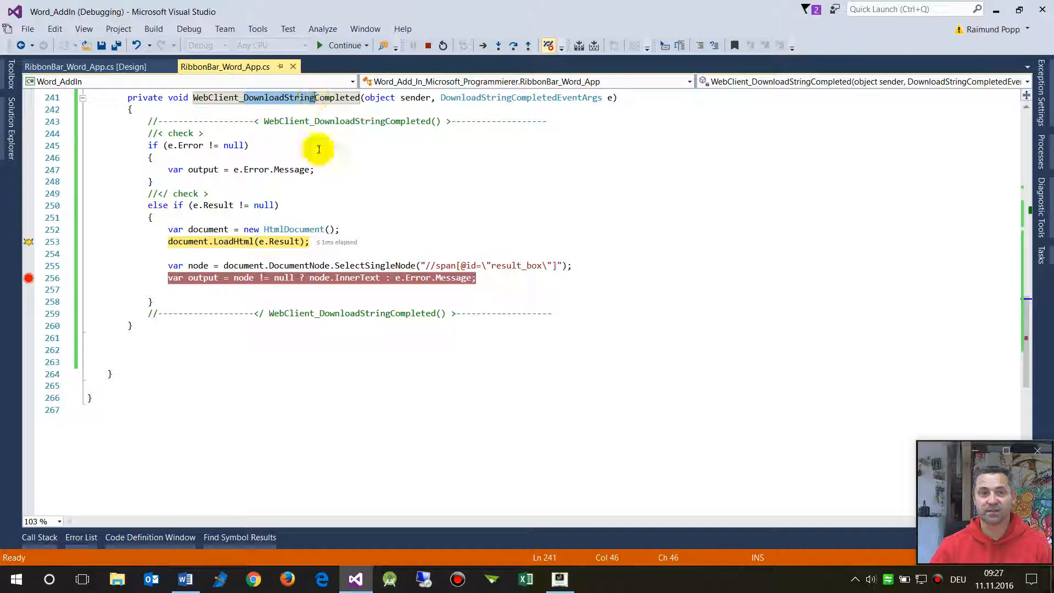
{"action": "mouse_move", "coordinate": [271, 241]}
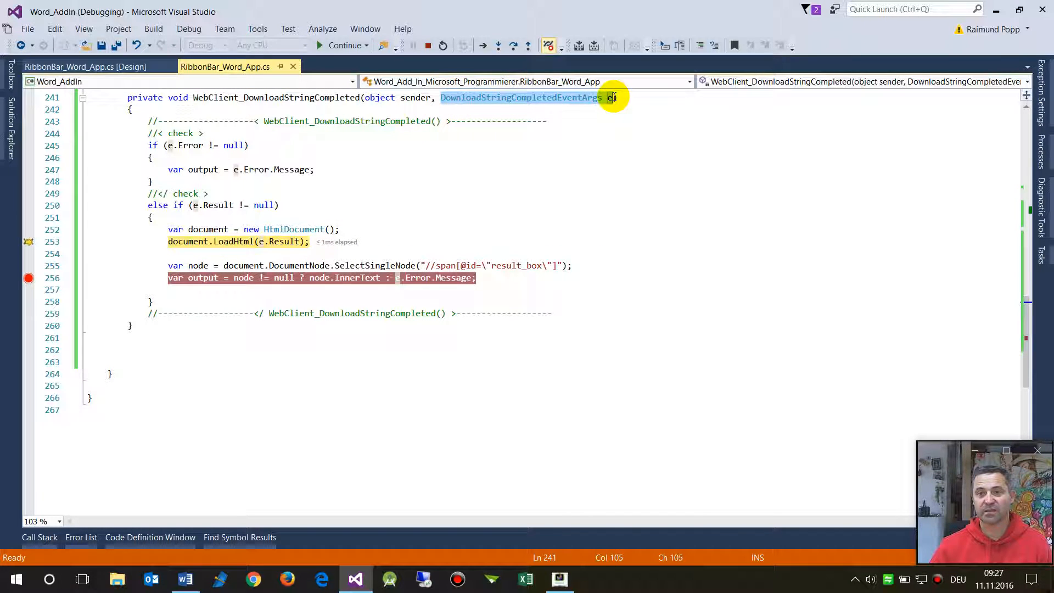
{"action": "mouse_move", "coordinate": [282, 241]}
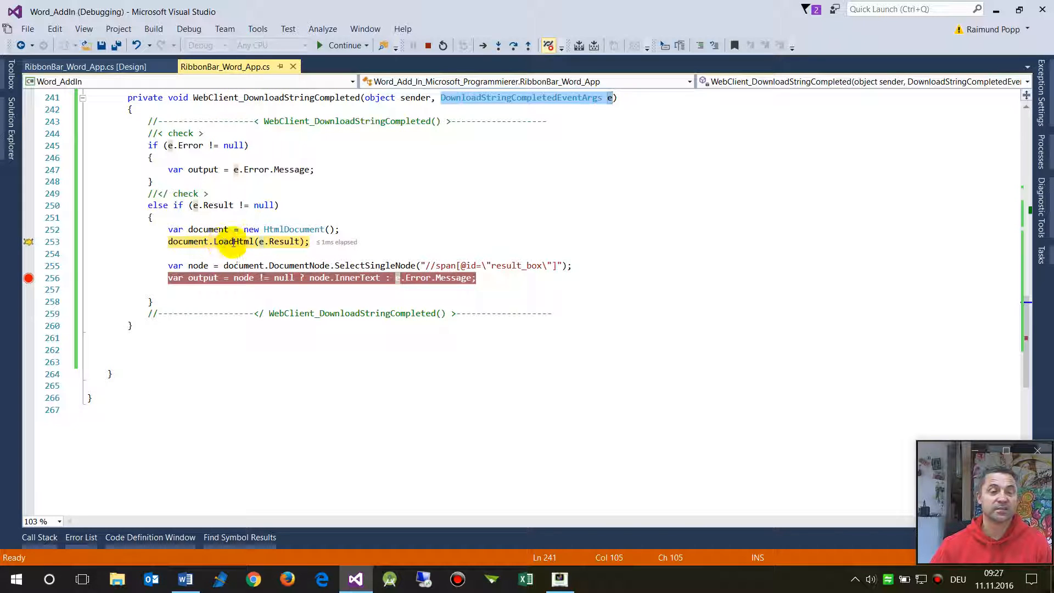
{"action": "mouse_move", "coordinate": [274, 241]}
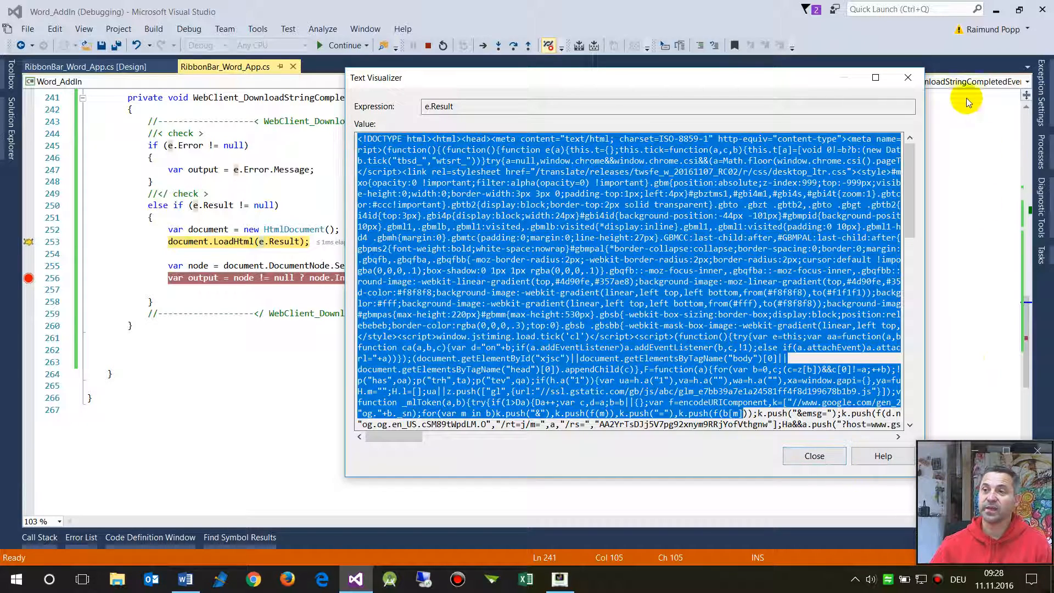
View the downloaded HTML in e.Result through the Text Visualizer magnifier.
{"action": "left_click", "coordinate": [814, 456]}
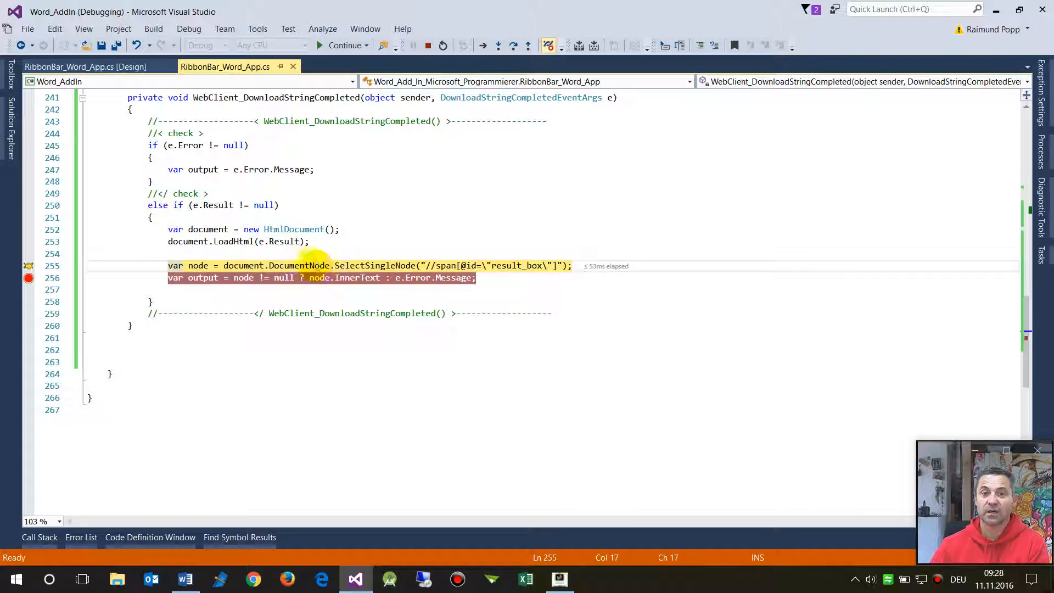
{"action": "mouse_move", "coordinate": [296, 265]}
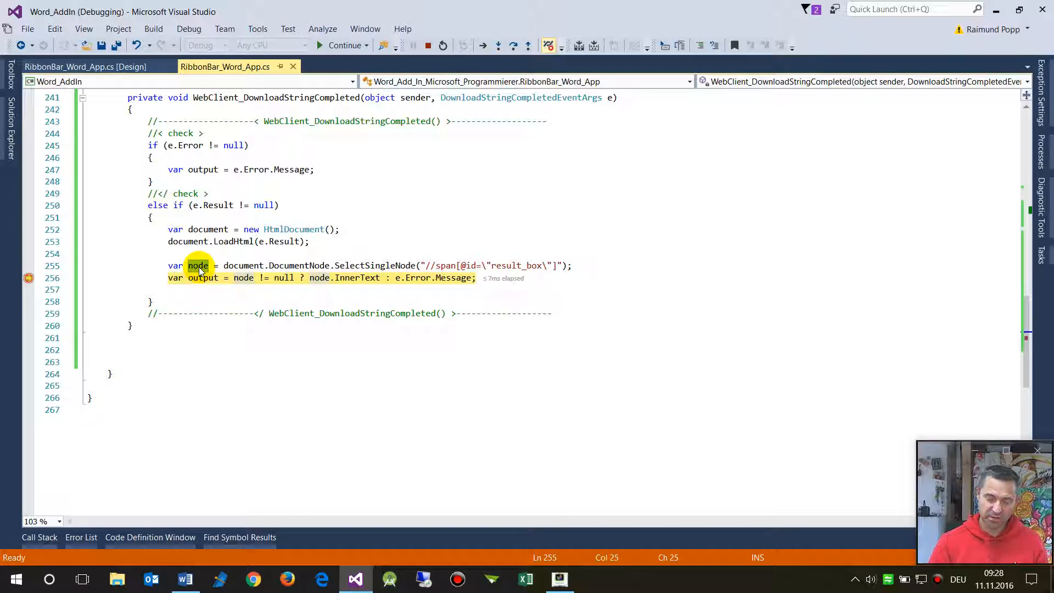
Select the node variable after stepping past SelectSingleNode to inspect its value.
{"action": "left_click", "coordinate": [197, 264]}
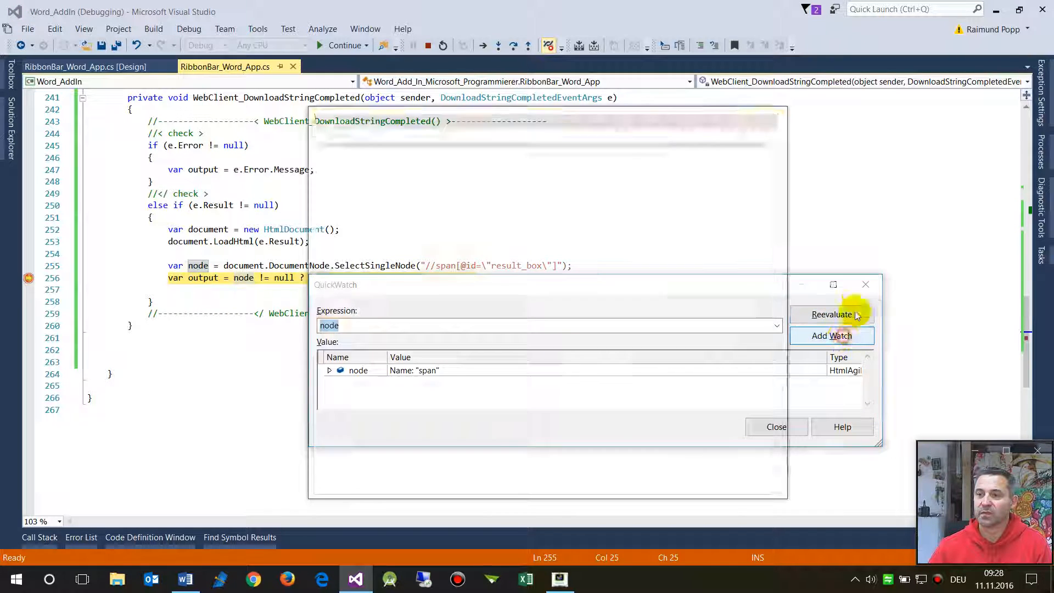
Add node to the Watch 1 window and expand it to show Id result_box with empty InnerText.
{"action": "left_click", "coordinate": [832, 336]}
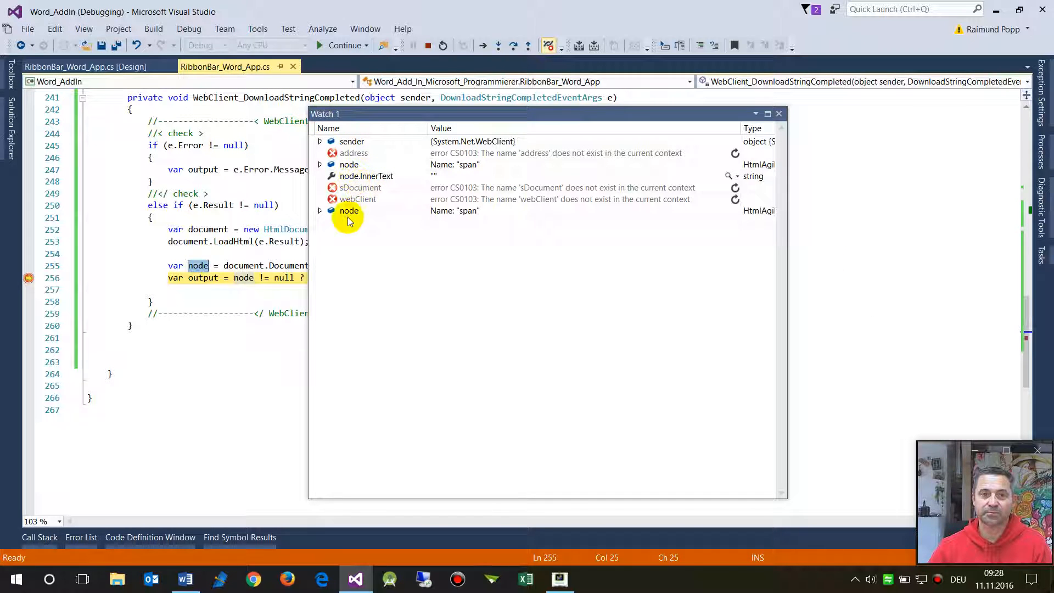
{"action": "left_click", "coordinate": [321, 211]}
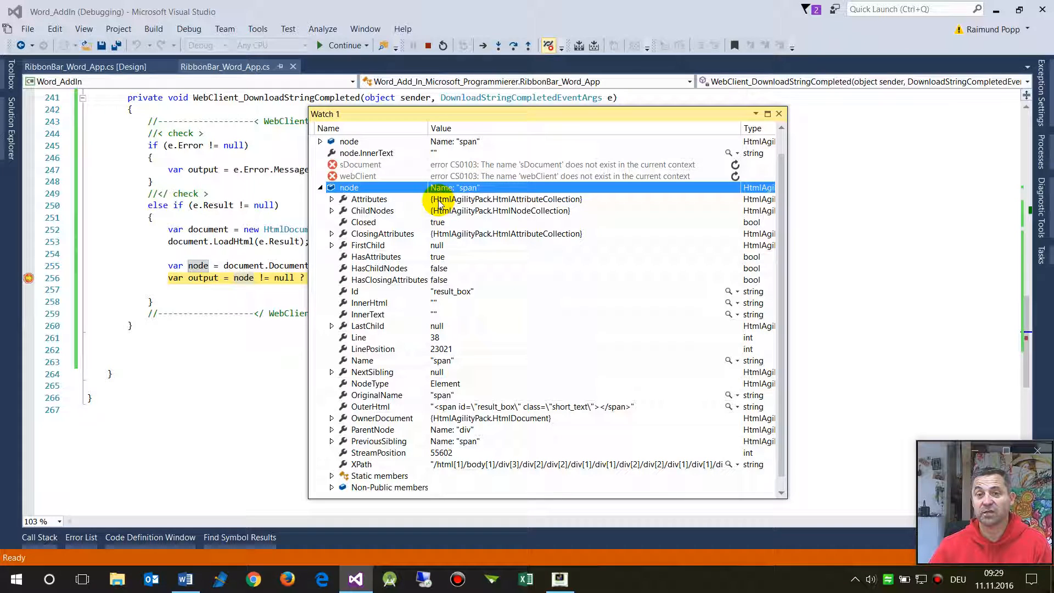
{"action": "mouse_move", "coordinate": [488, 205]}
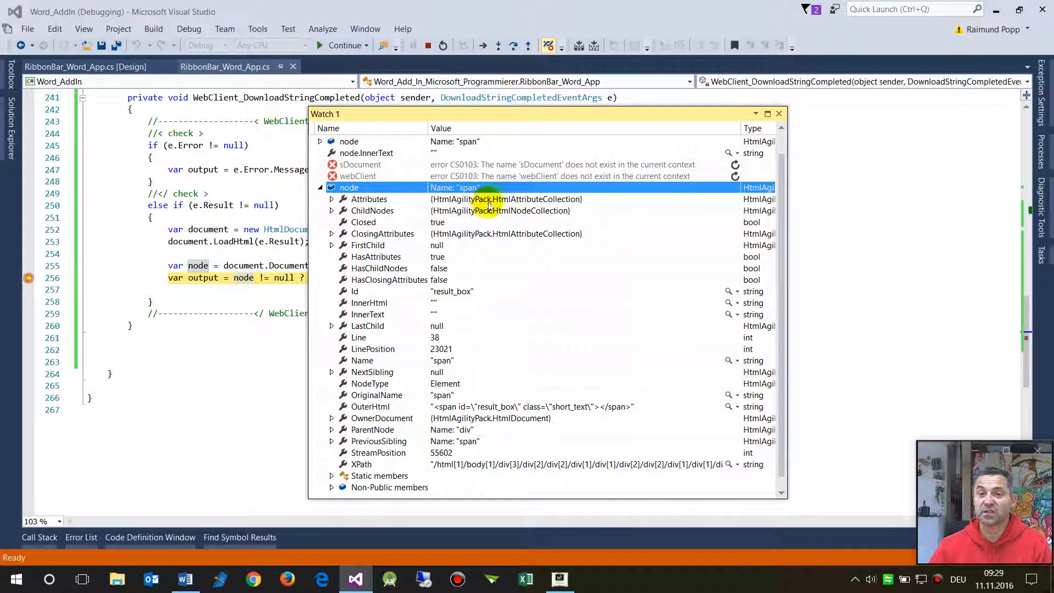
{"action": "mouse_move", "coordinate": [474, 256]}
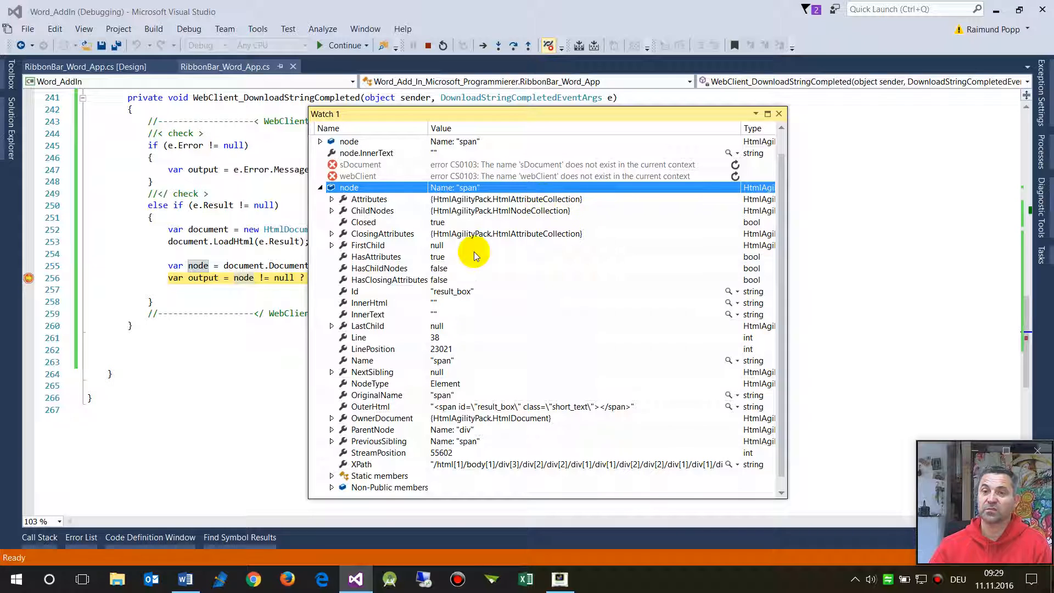
{"action": "mouse_move", "coordinate": [237, 334]}
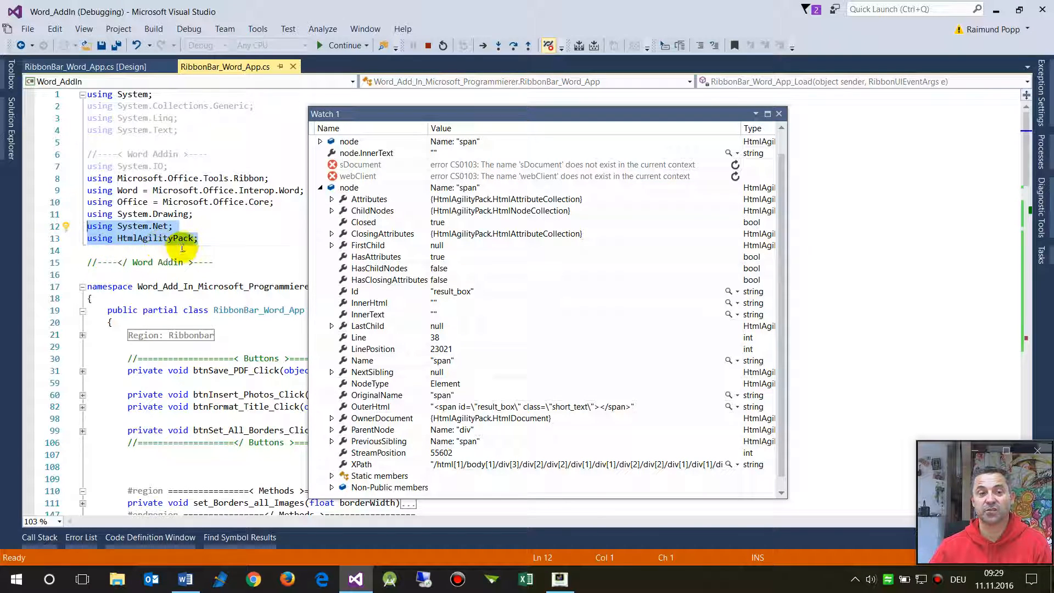
{"action": "mouse_move", "coordinate": [256, 319]}
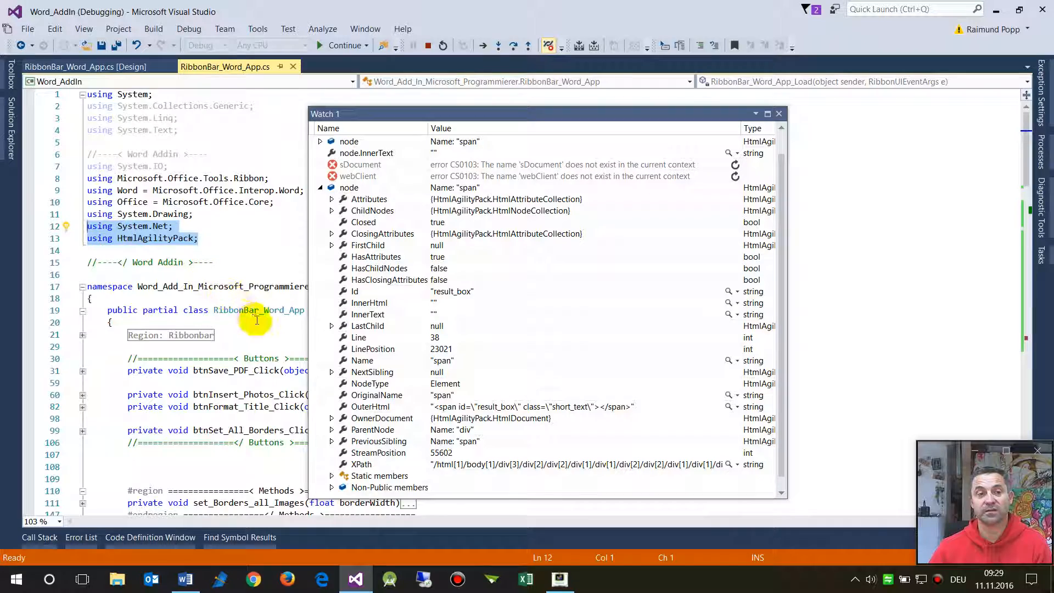
{"action": "scroll", "scroll_direction": "down", "scroll_amount": 3}
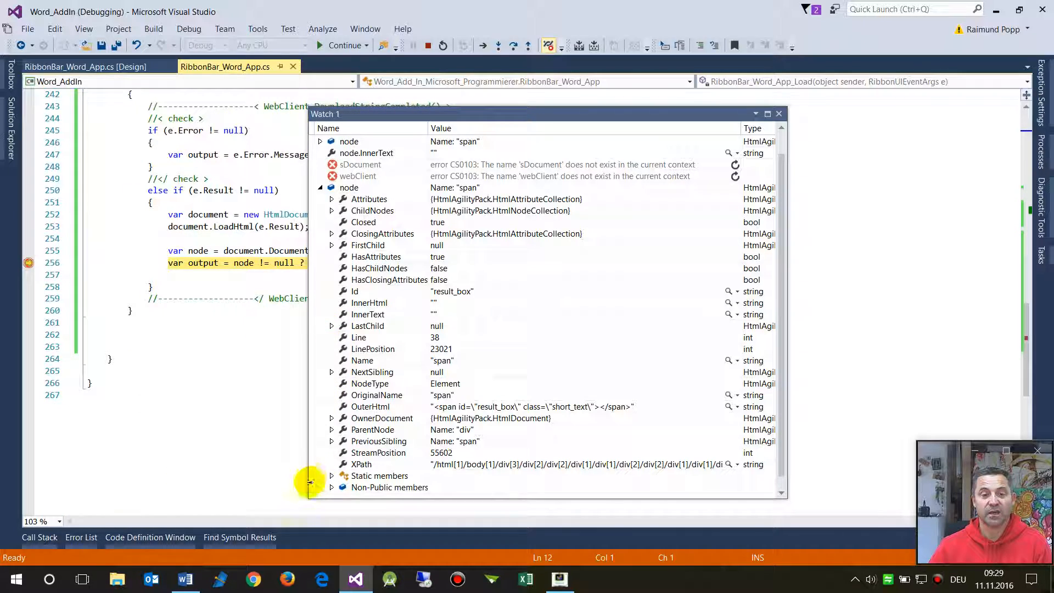
{"action": "left_click", "coordinate": [344, 186]}
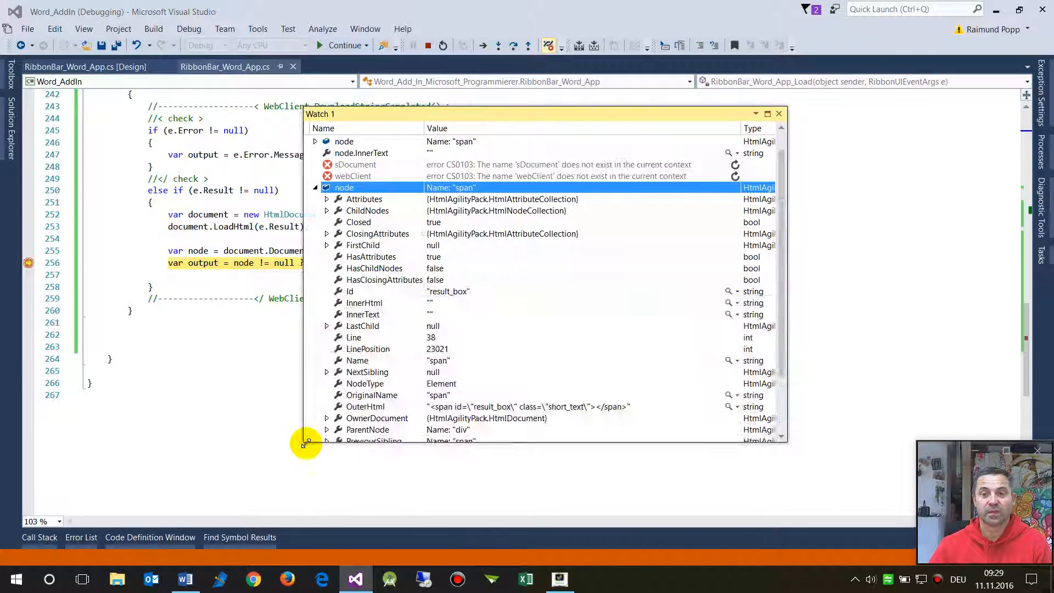
{"action": "left_click", "coordinate": [345, 289]}
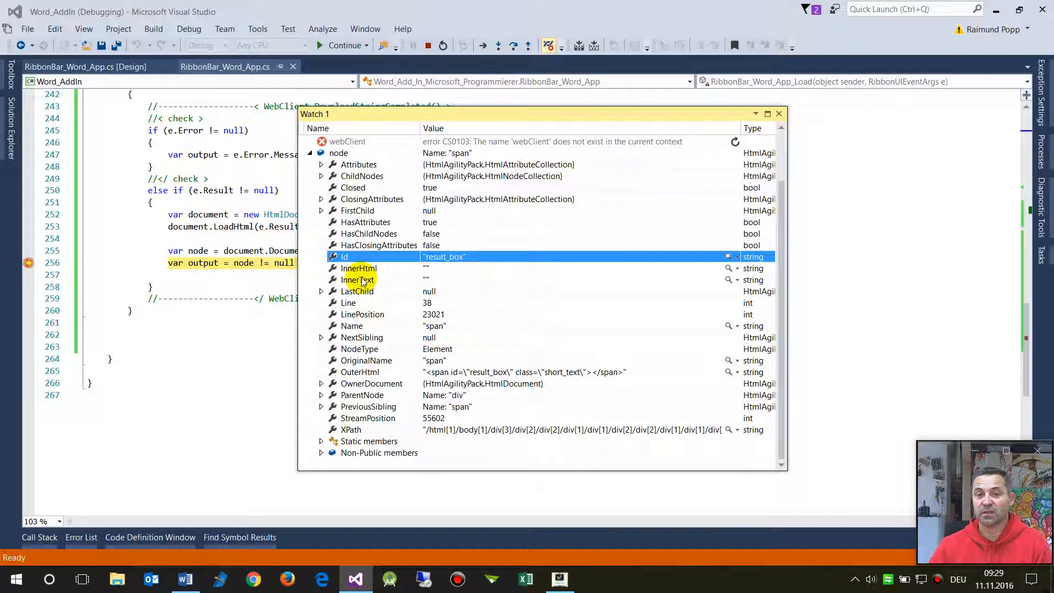
{"action": "left_click", "coordinate": [357, 280]}
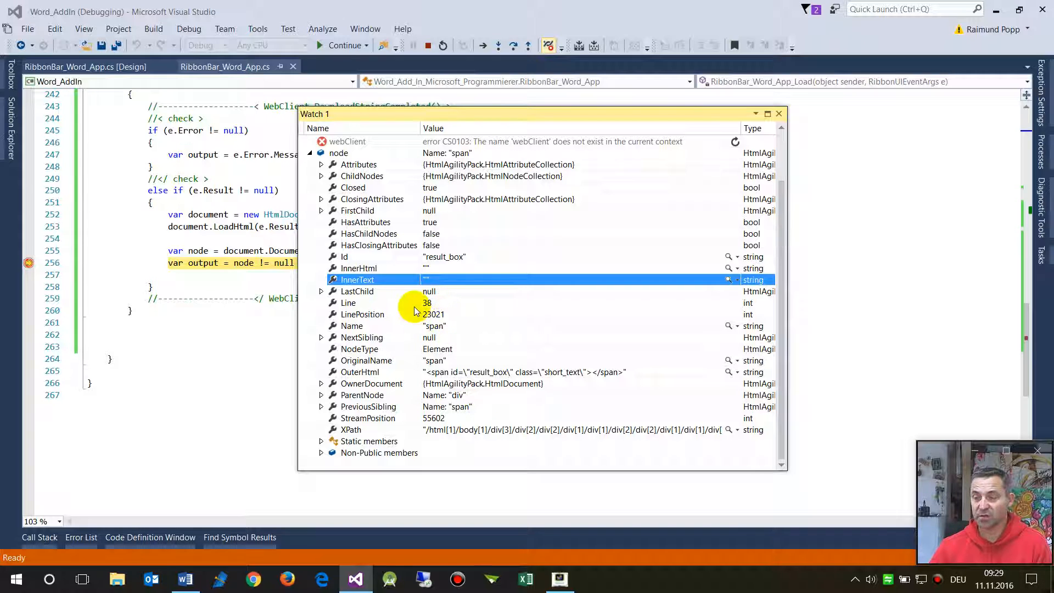
{"action": "mouse_move", "coordinate": [430, 314]}
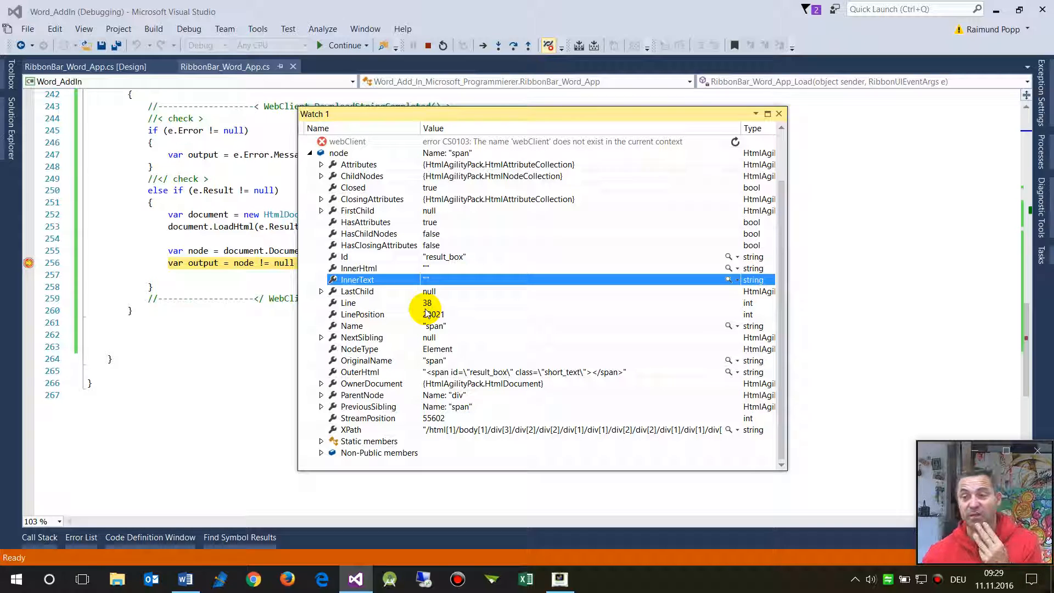
{"action": "mouse_move", "coordinate": [364, 383]}
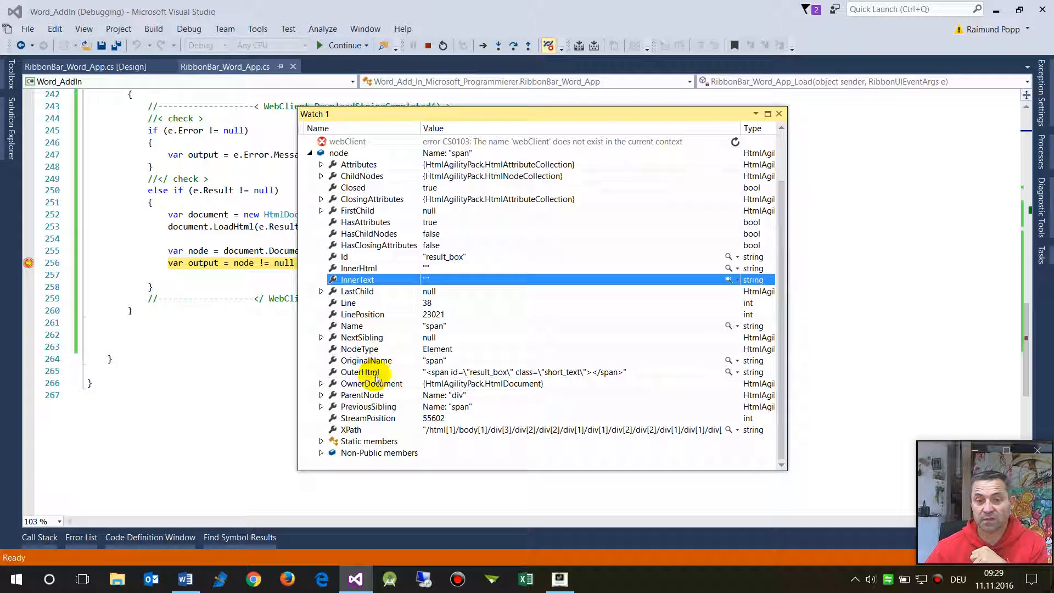
{"action": "left_click", "coordinate": [360, 372]}
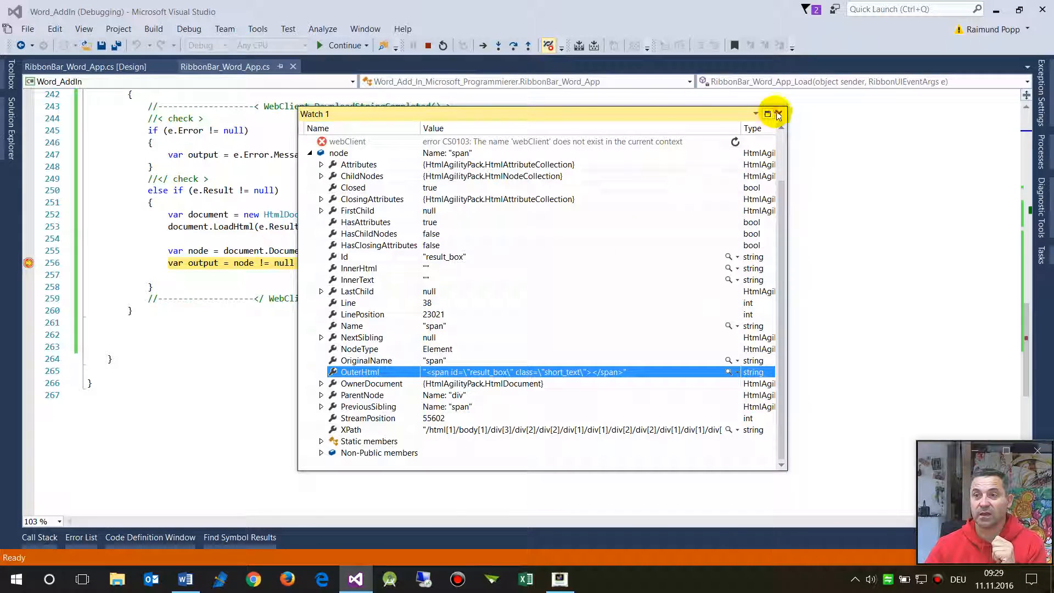
Close the Watch 1 window and scroll up to the full WebClient_DownloadStringCompleted handler.
{"action": "left_click", "coordinate": [777, 113]}
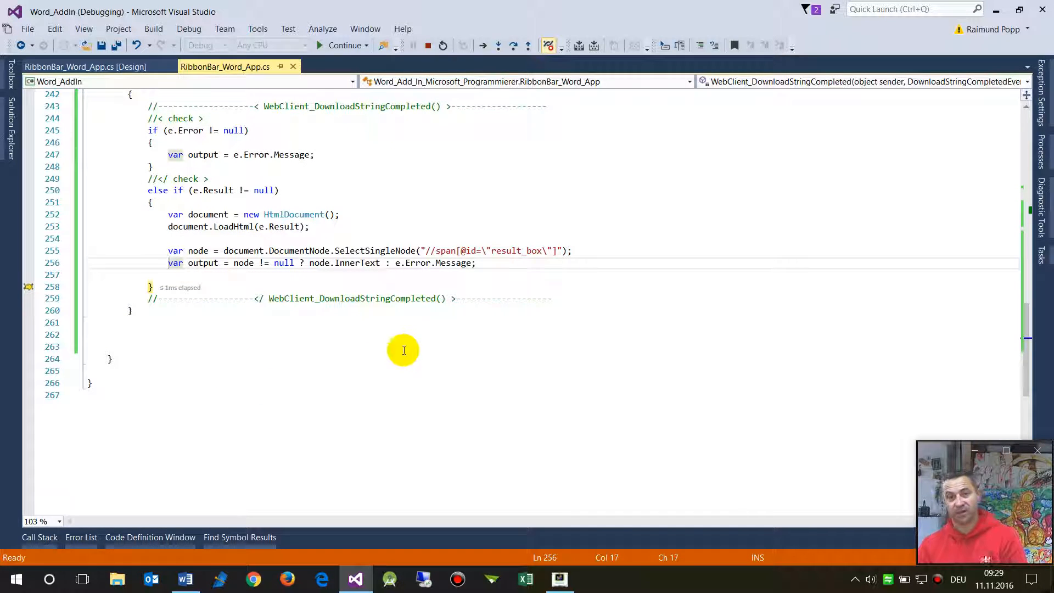
{"action": "scroll", "scroll_direction": "up", "scroll_amount": 3}
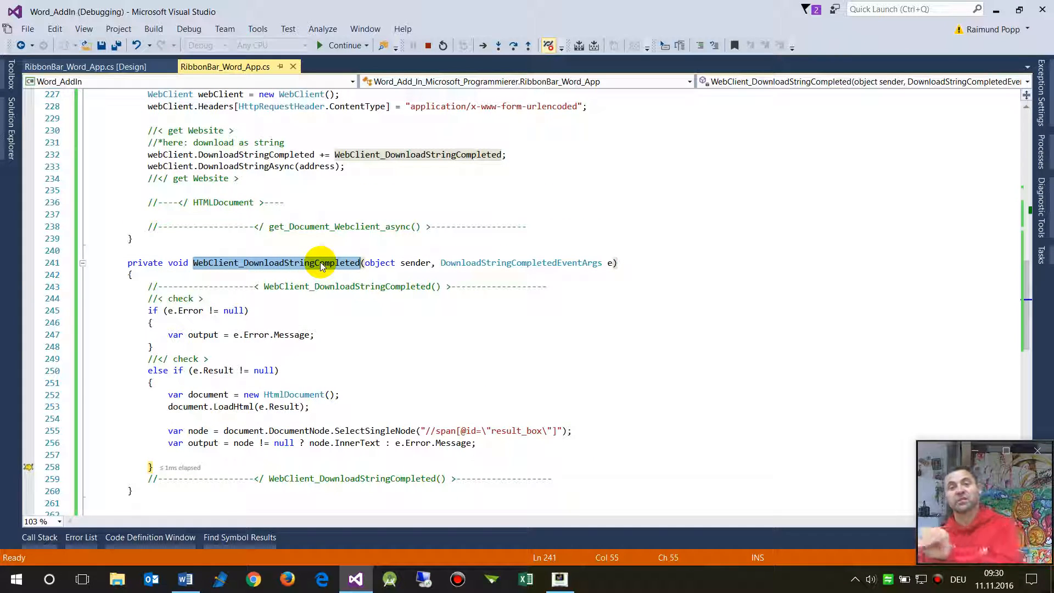
{"action": "mouse_move", "coordinate": [351, 279]}
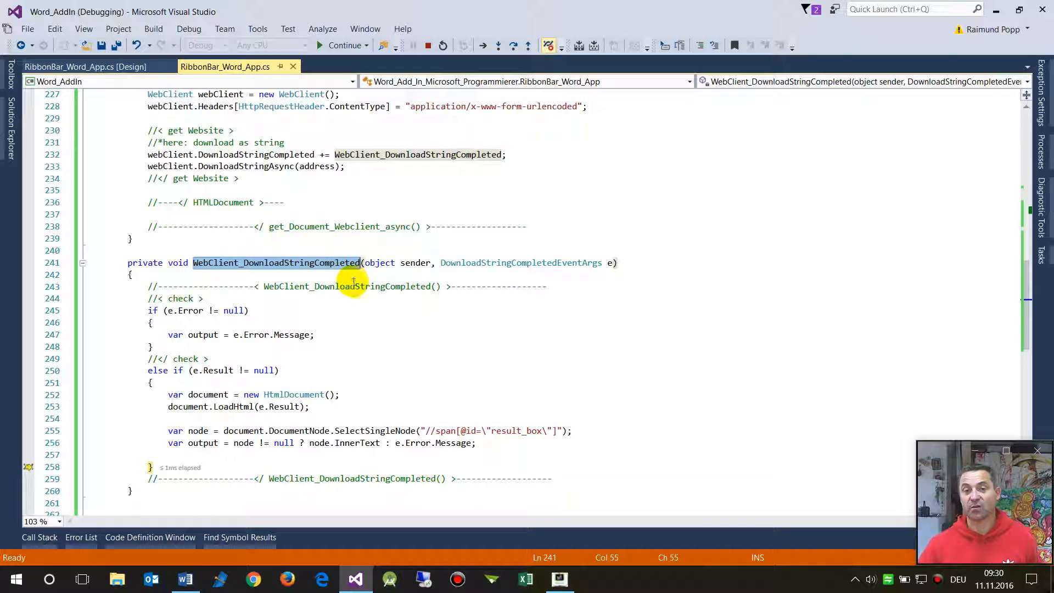